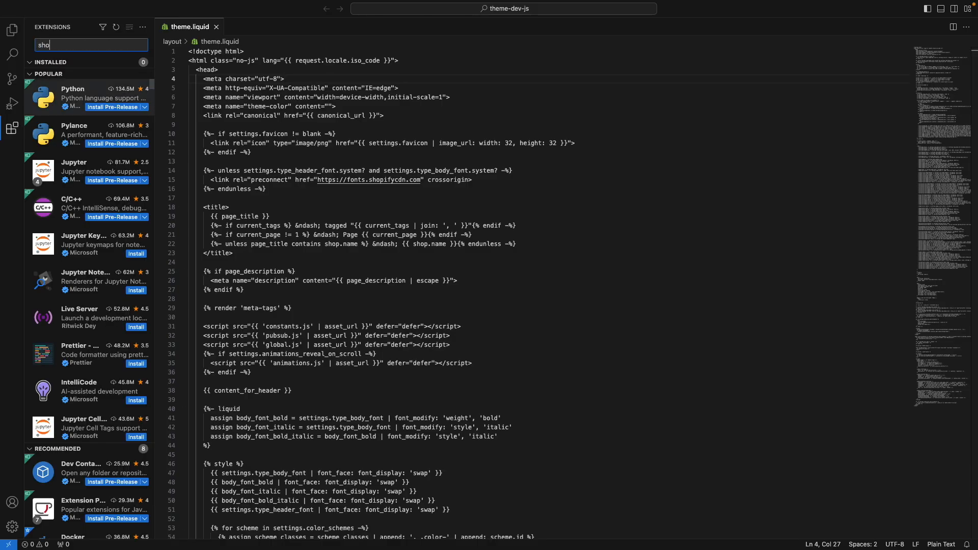
# Find 'shopify liquid' in Extensions and install the official Shopify Liquid extension
pyautogui.write('shopify liquid')
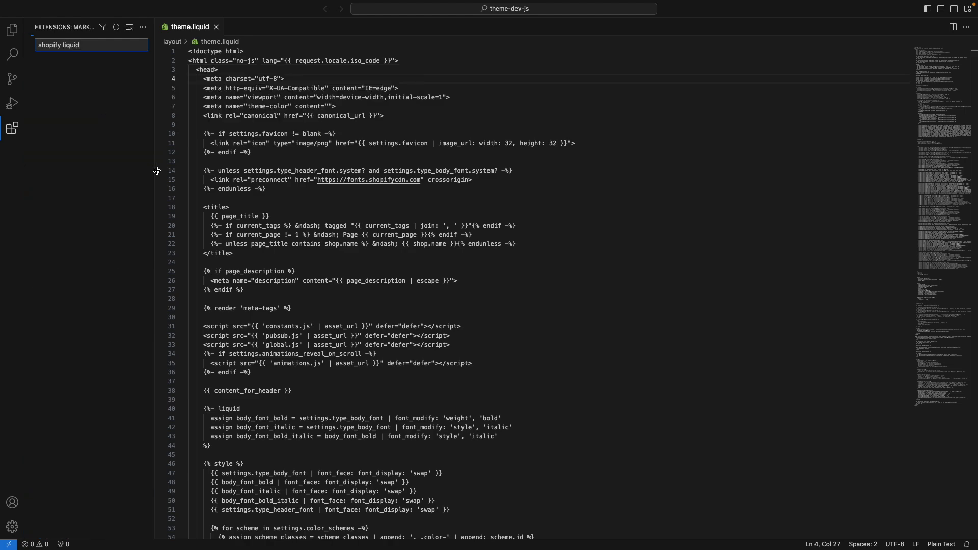
pyautogui.click(88, 112)
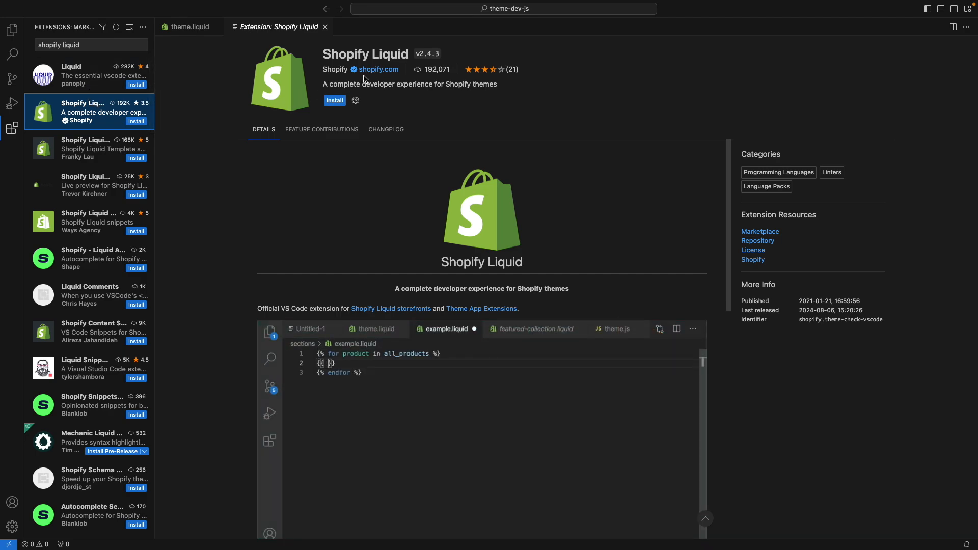
pyautogui.click(336, 101)
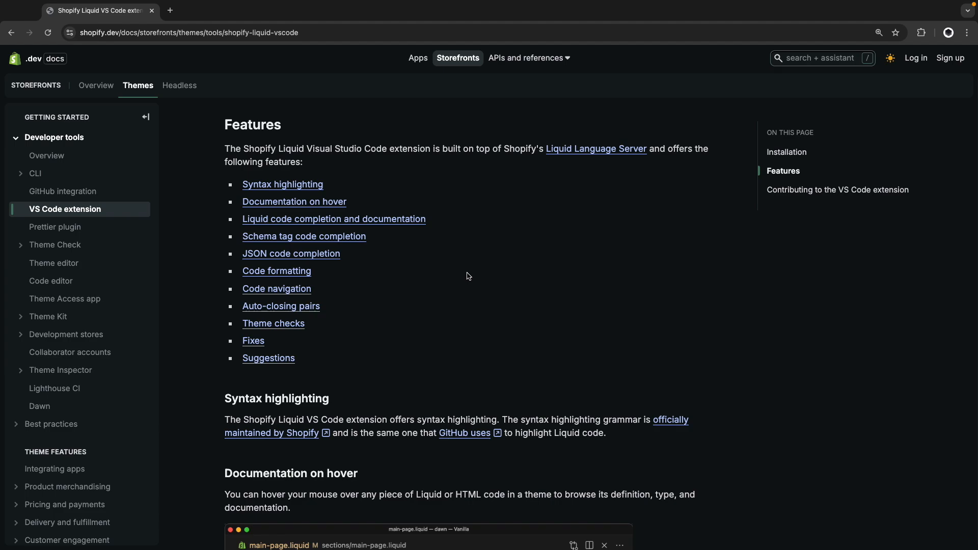
pyautogui.moveTo(401, 329)
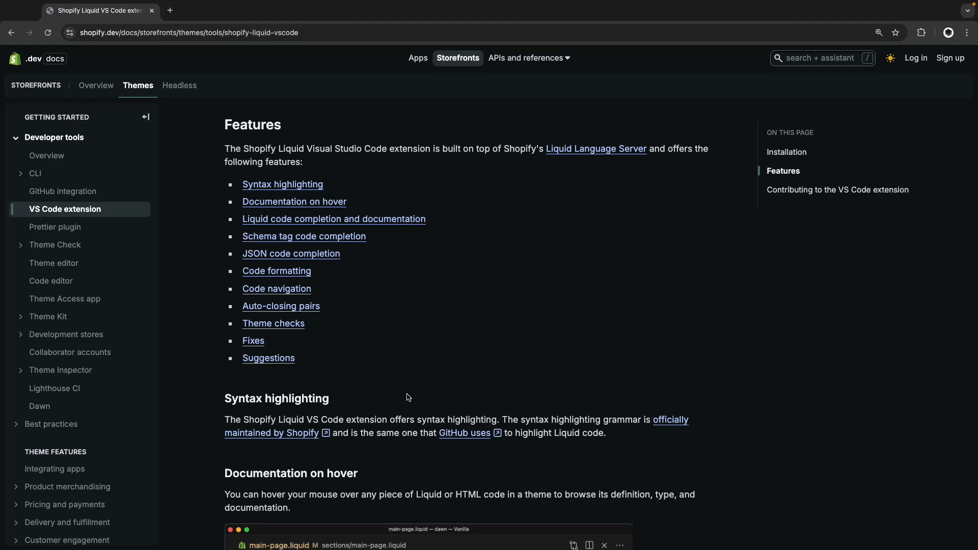
pyautogui.moveTo(561, 424)
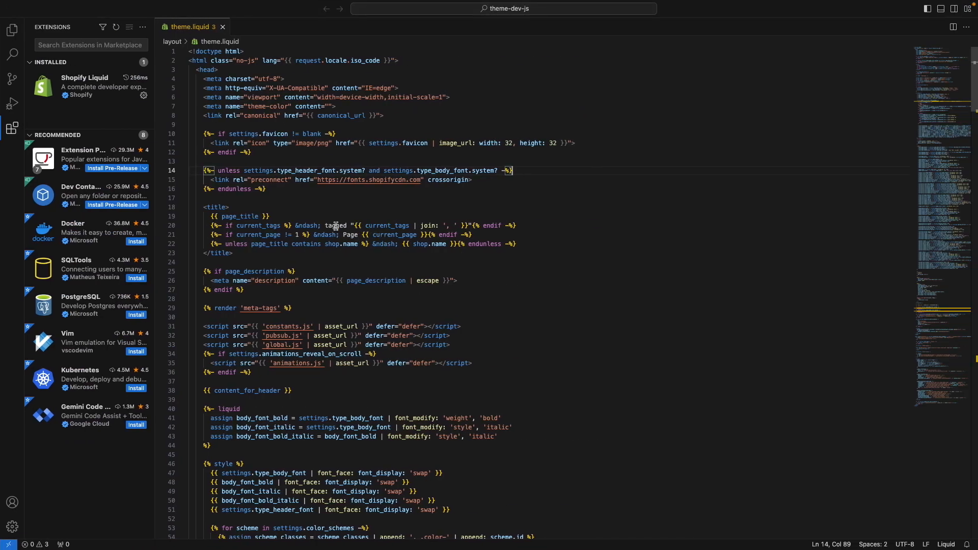
pyautogui.moveTo(247, 168)
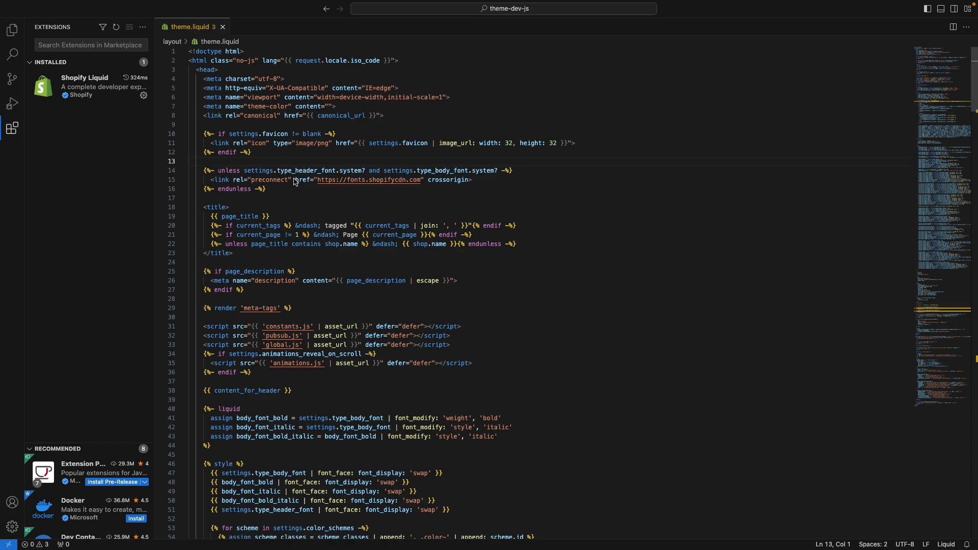
pyautogui.moveTo(456, 143)
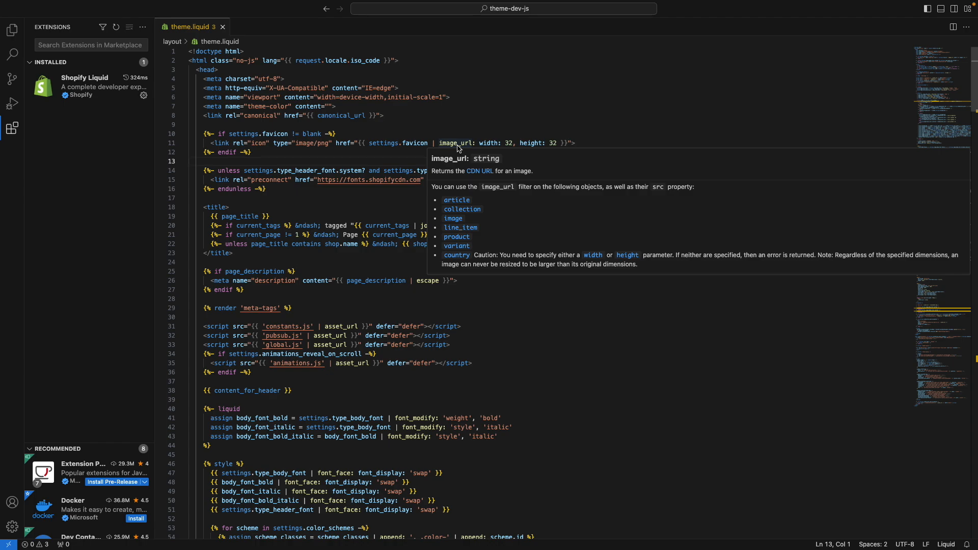
pyautogui.moveTo(457, 152)
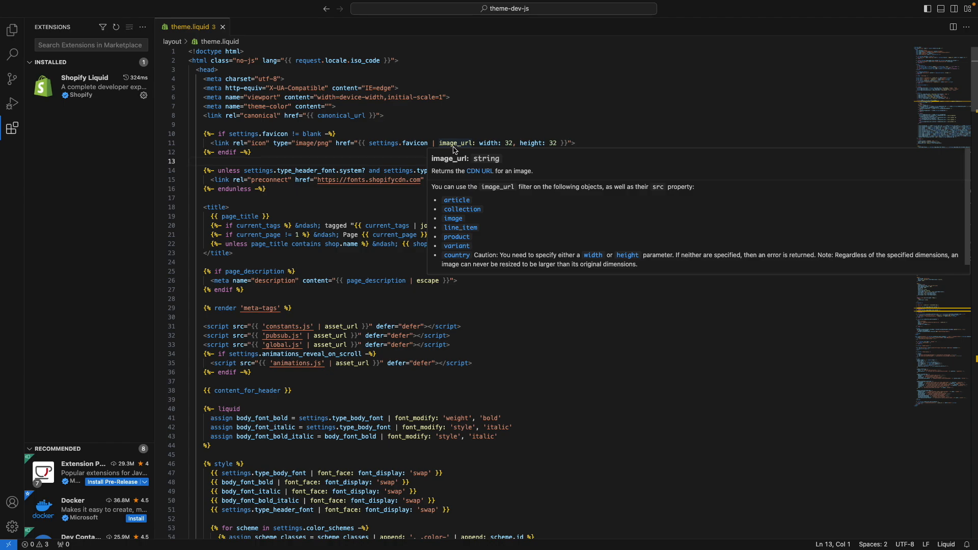
pyautogui.moveTo(456, 149)
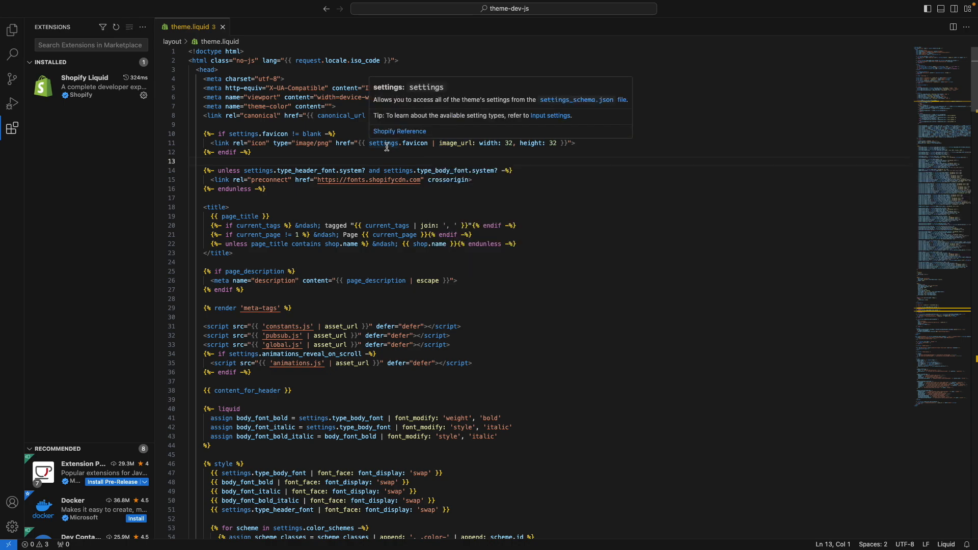
pyautogui.moveTo(231, 312)
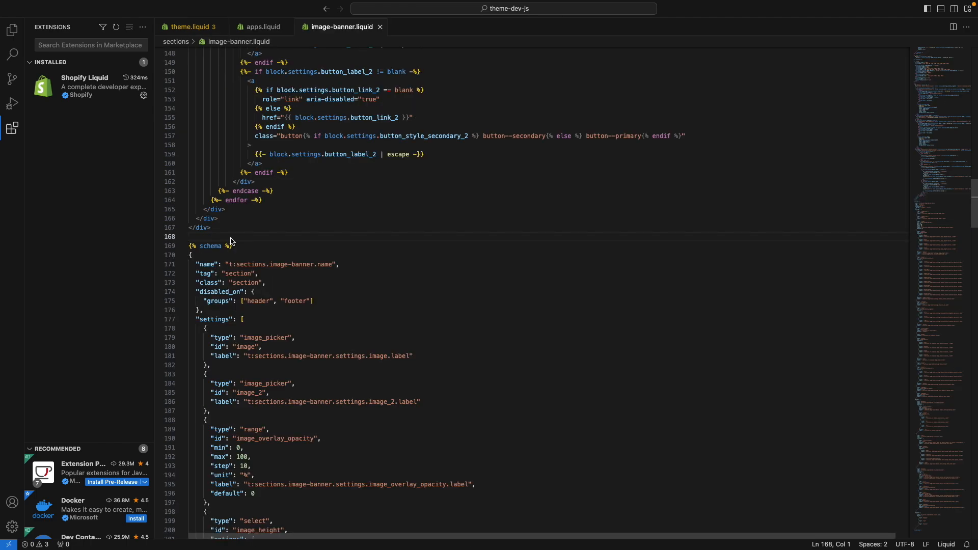
pyautogui.moveTo(262, 269)
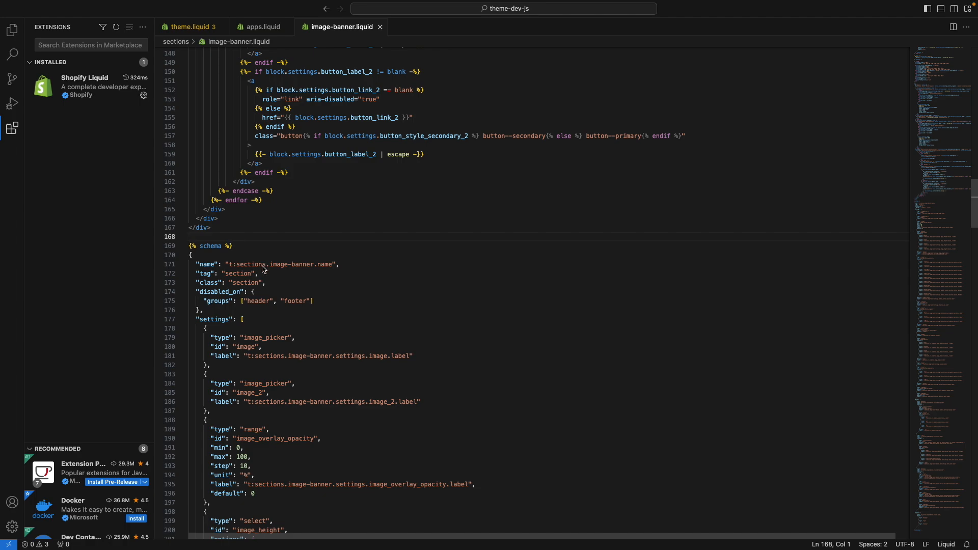
pyautogui.moveTo(271, 337)
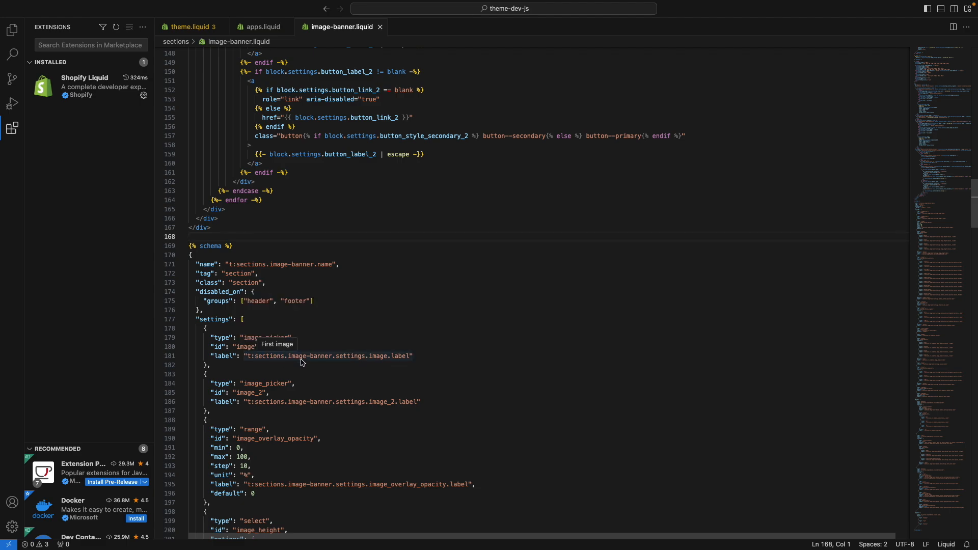
pyautogui.moveTo(295, 404)
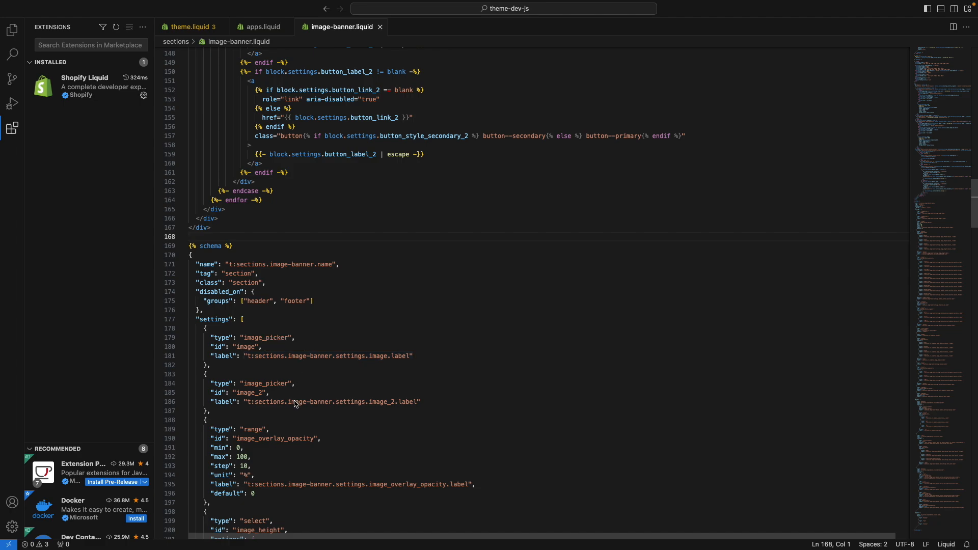
pyautogui.moveTo(294, 403)
pyautogui.write('{{  ')
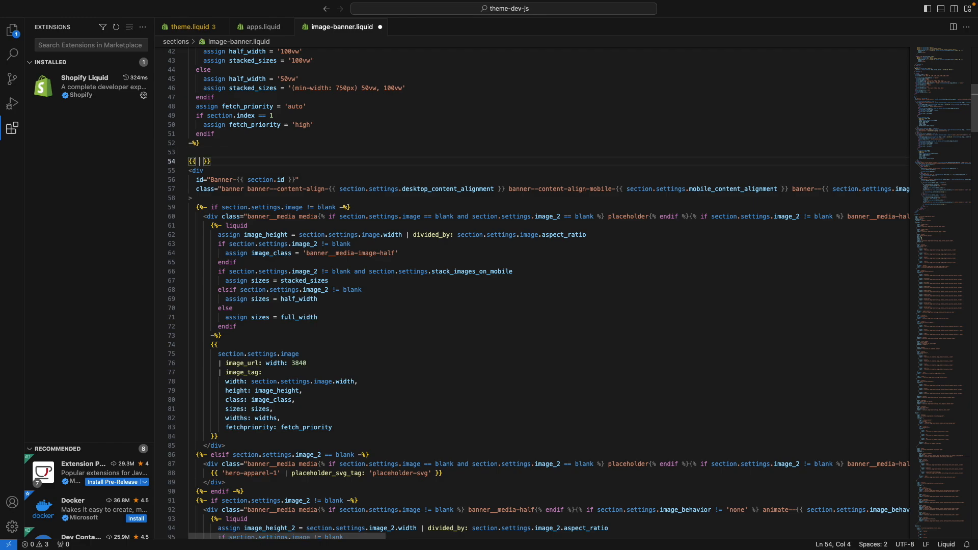
# Try upcase and downcase filter completions on a string inside the line 54 output tag
pyautogui.write('string" |')
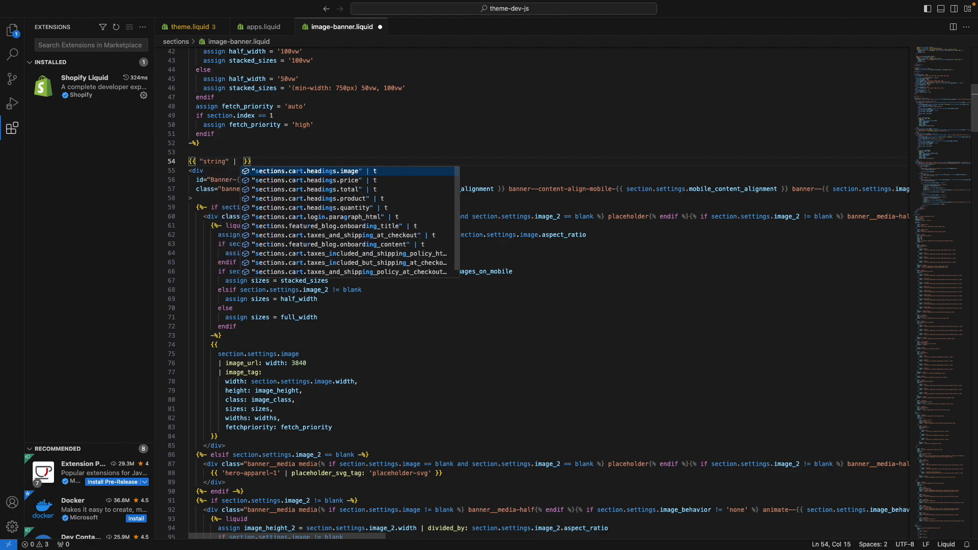
pyautogui.write('u')
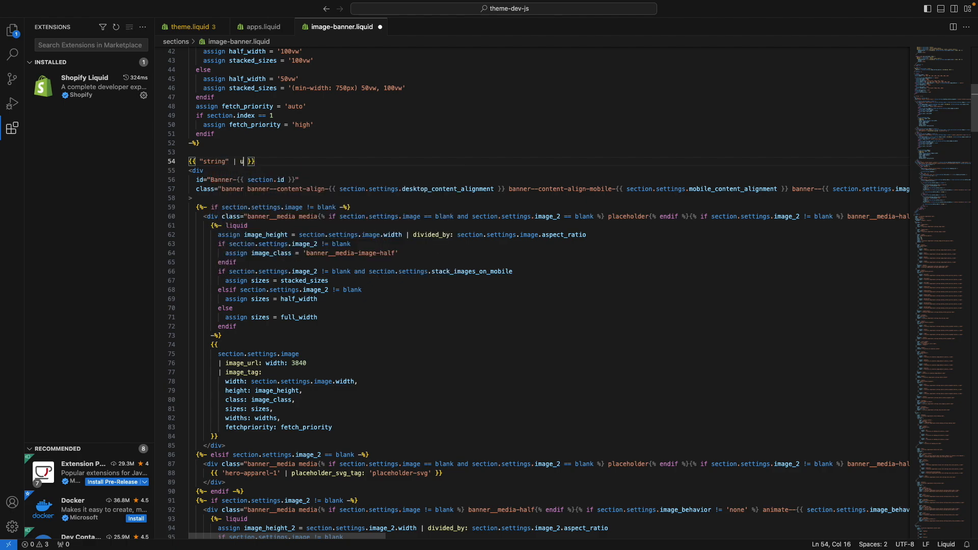
pyautogui.write('p')
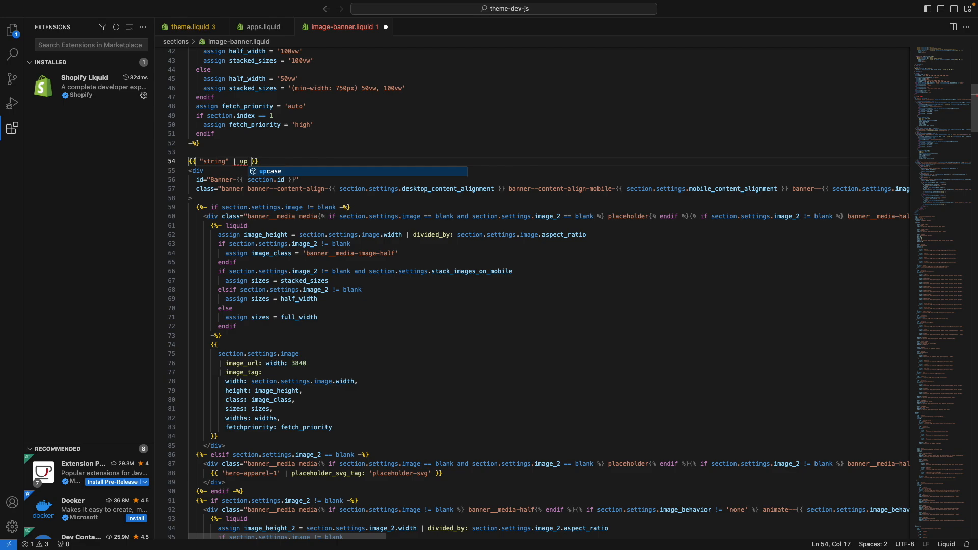
pyautogui.write('downcase')
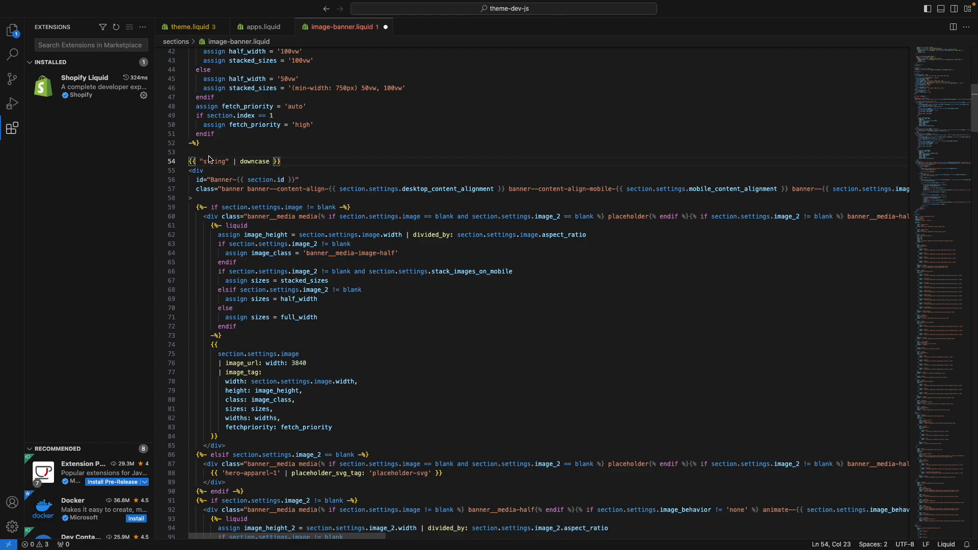
pyautogui.moveTo(255, 161)
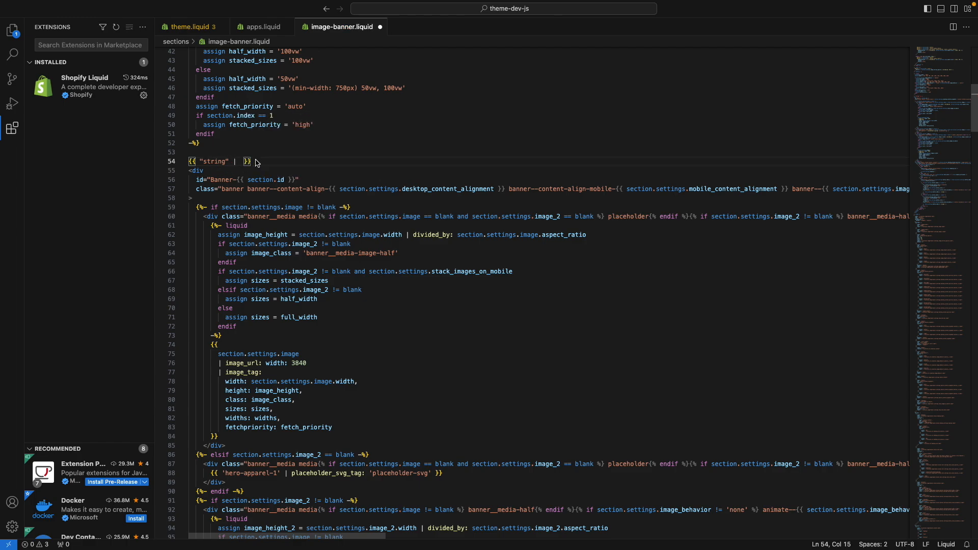
pyautogui.click(242, 161)
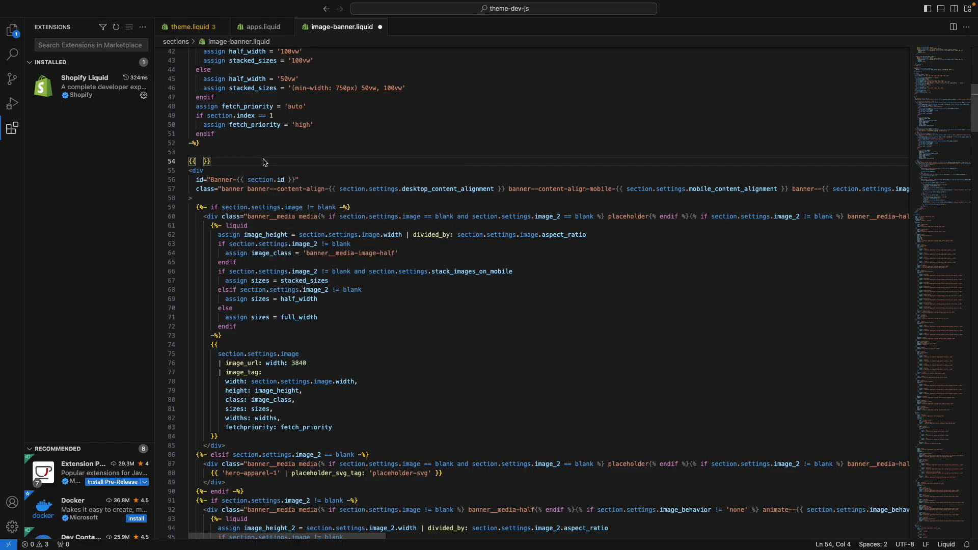
# Output product.handle then product.price on line 54, and start typing settings
pyautogui.write('product')
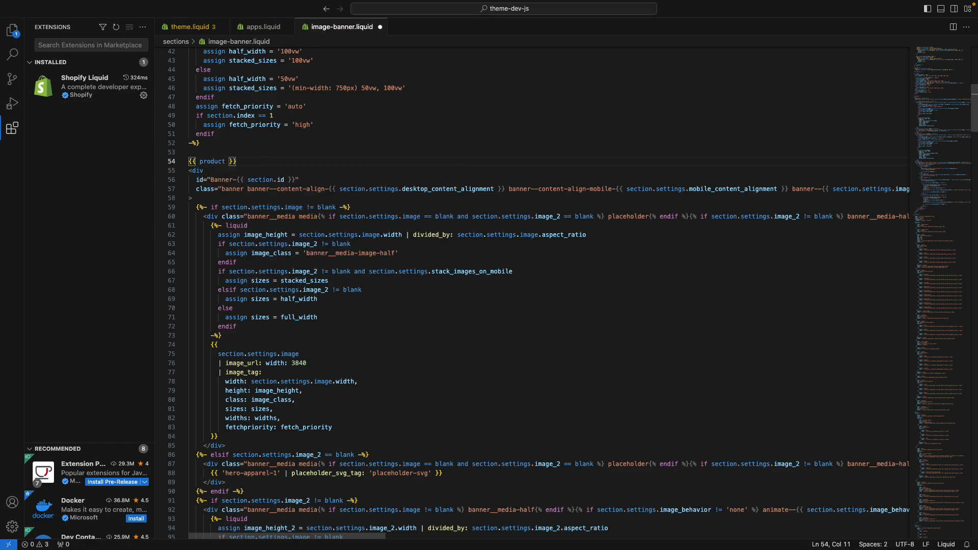
pyautogui.write('.handle')
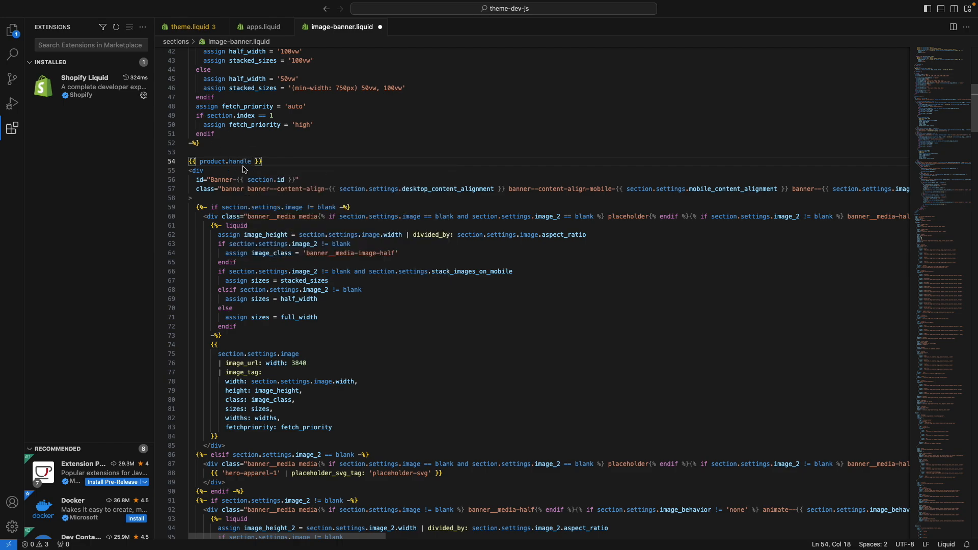
pyautogui.moveTo(241, 161)
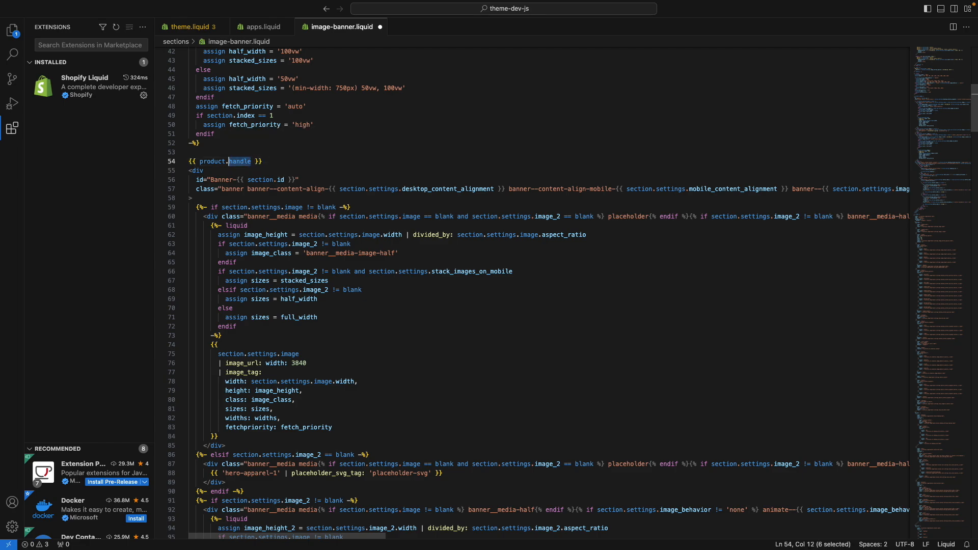
pyautogui.write('price')
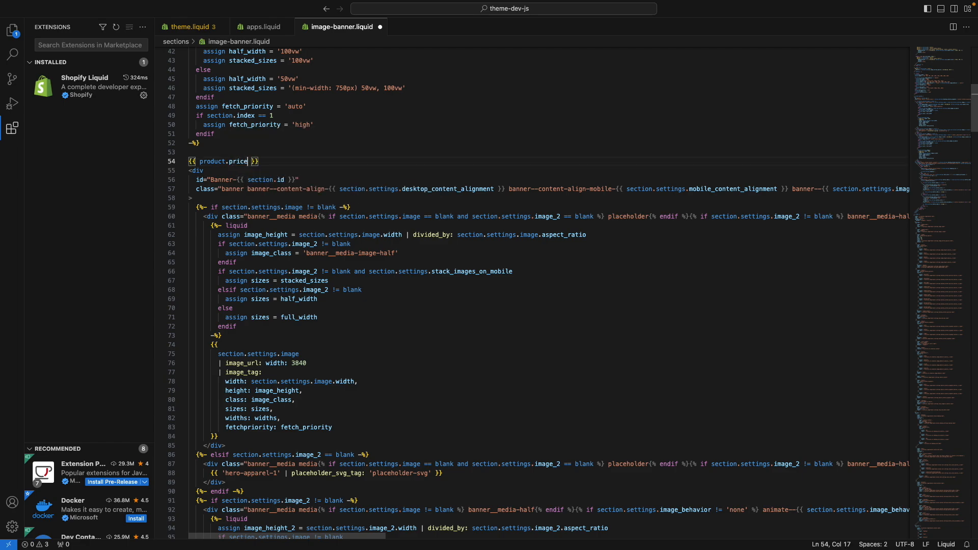
pyautogui.moveTo(238, 162)
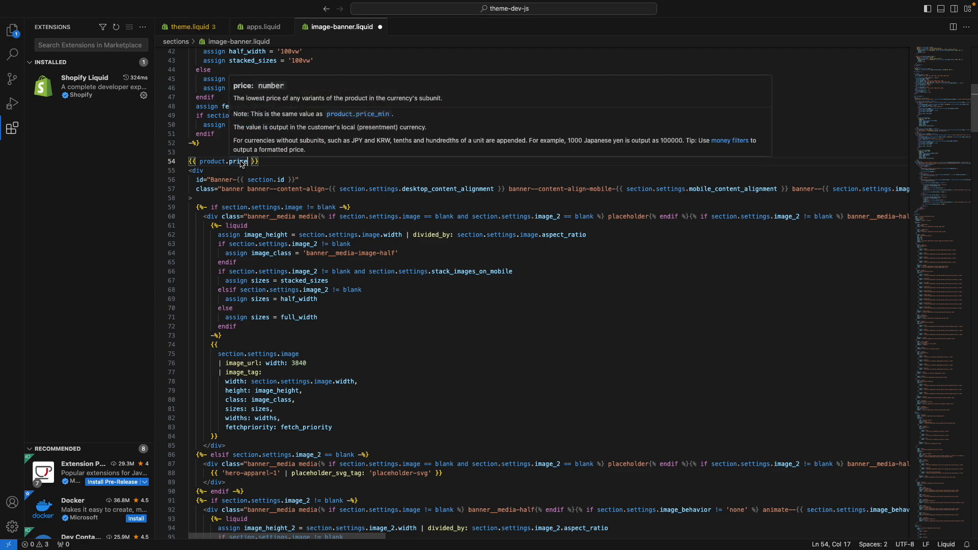
pyautogui.moveTo(233, 171)
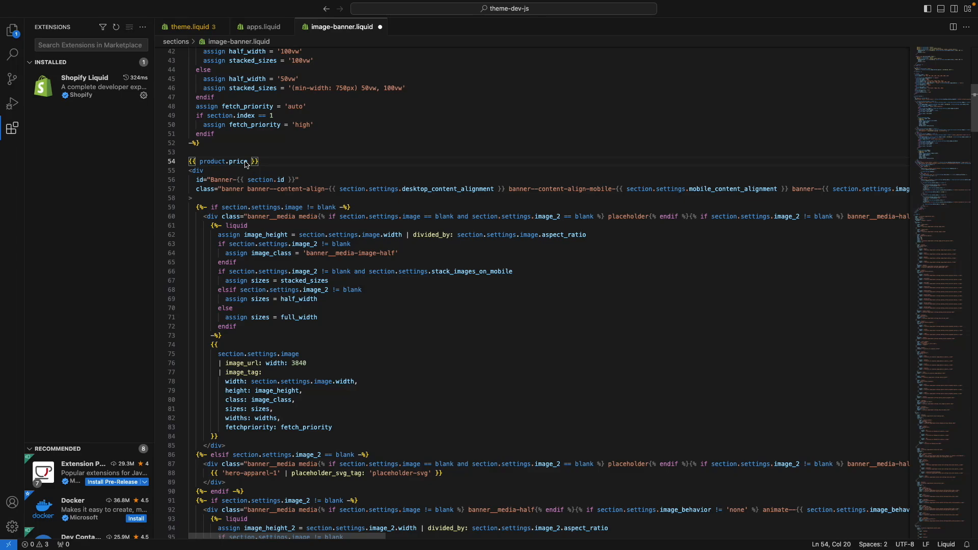
pyautogui.write('settings. }}')
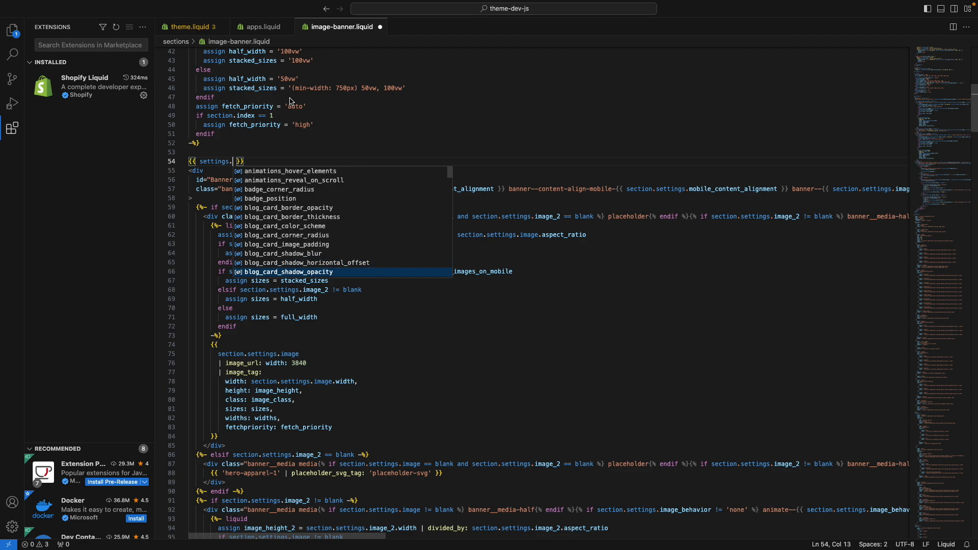
# Open settings_schema.json via quick open, then begin section.settings. on line 54
pyautogui.write('settin')
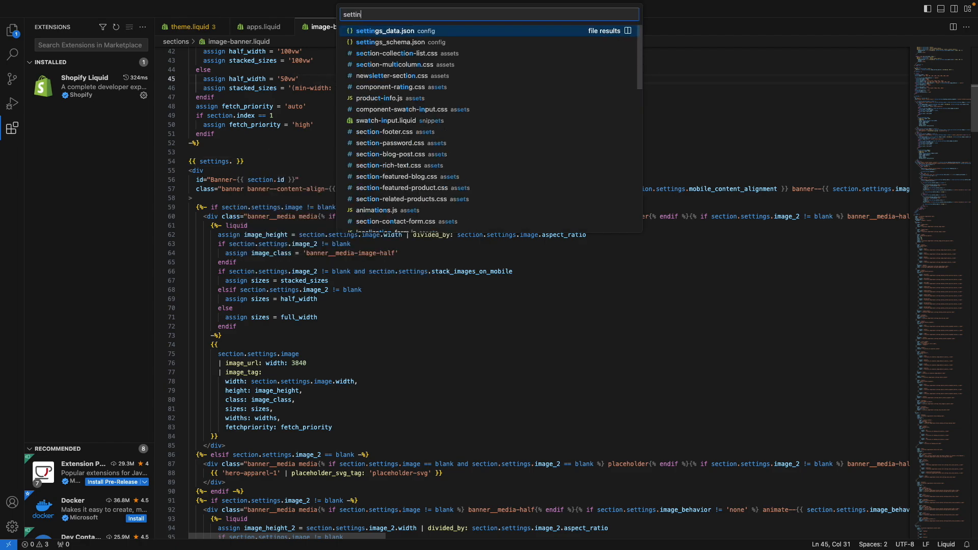
pyautogui.click(403, 42)
pyautogui.write('blog_card_shadow_opacity')
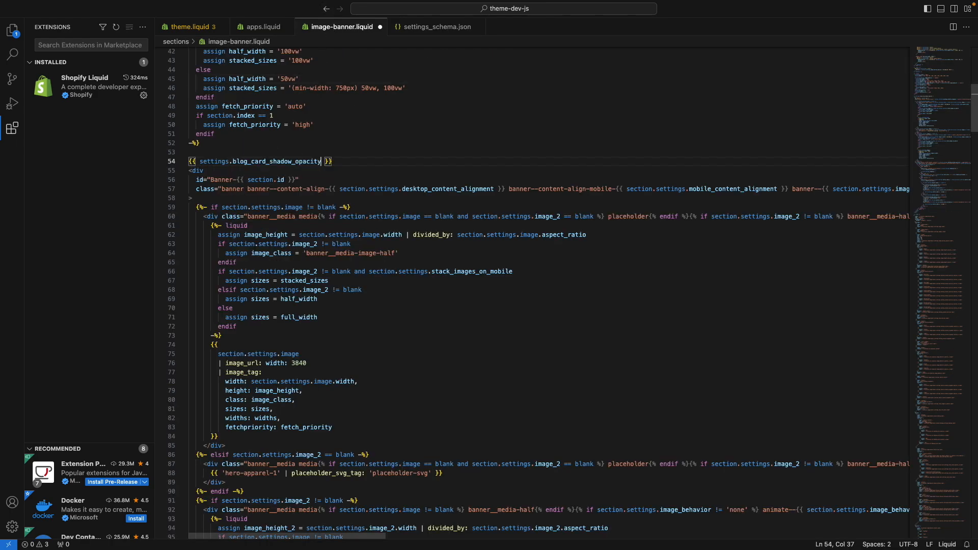
pyautogui.moveTo(257, 161)
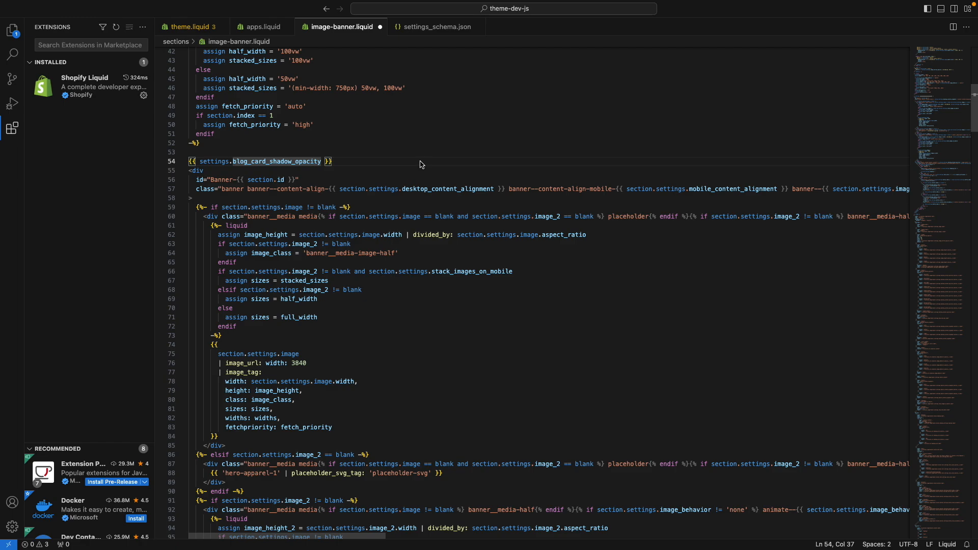
pyautogui.write('section.settings. }}')
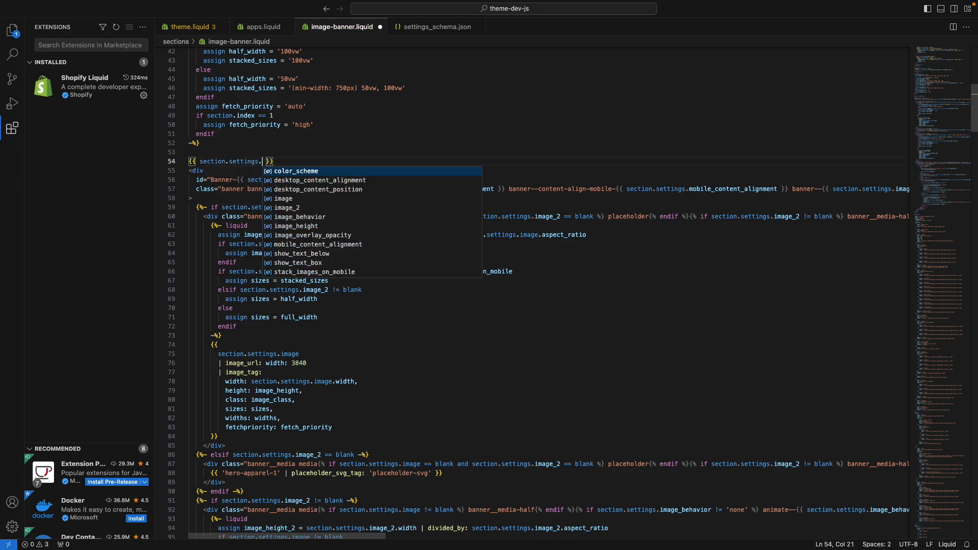
# Pick desktop_content_alignment from the section.settings. suggestions
pyautogui.press('Down')
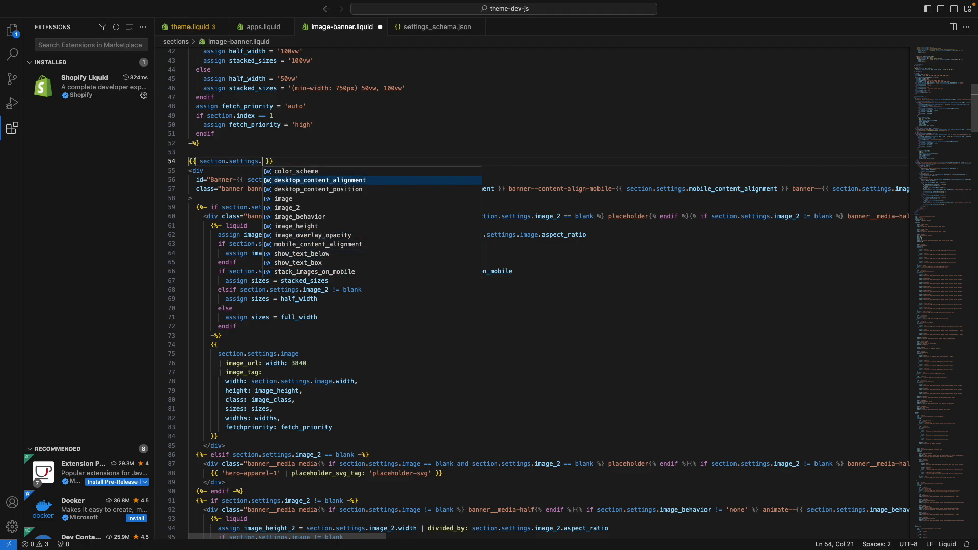
pyautogui.moveTo(403, 203)
pyautogui.write('desktop_content_alignment')
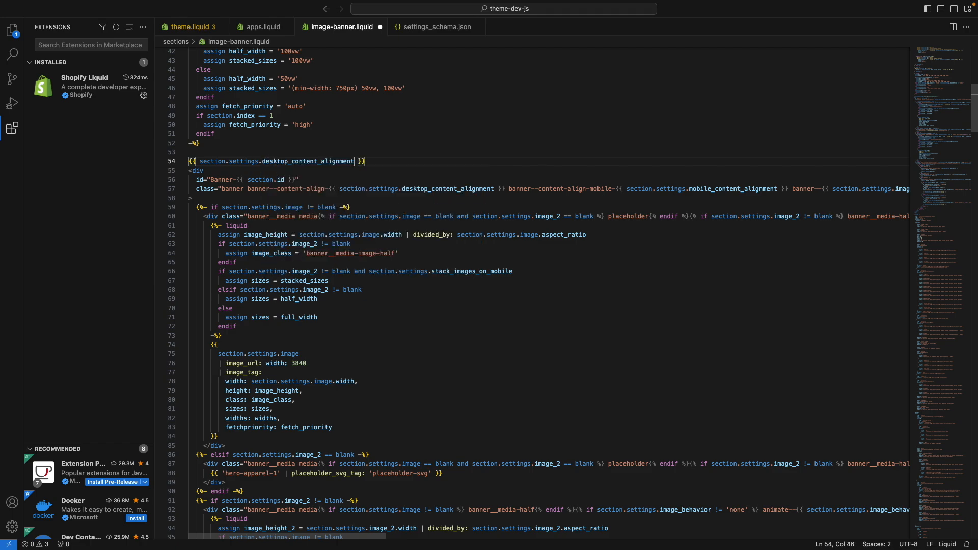
pyautogui.moveTo(299, 161)
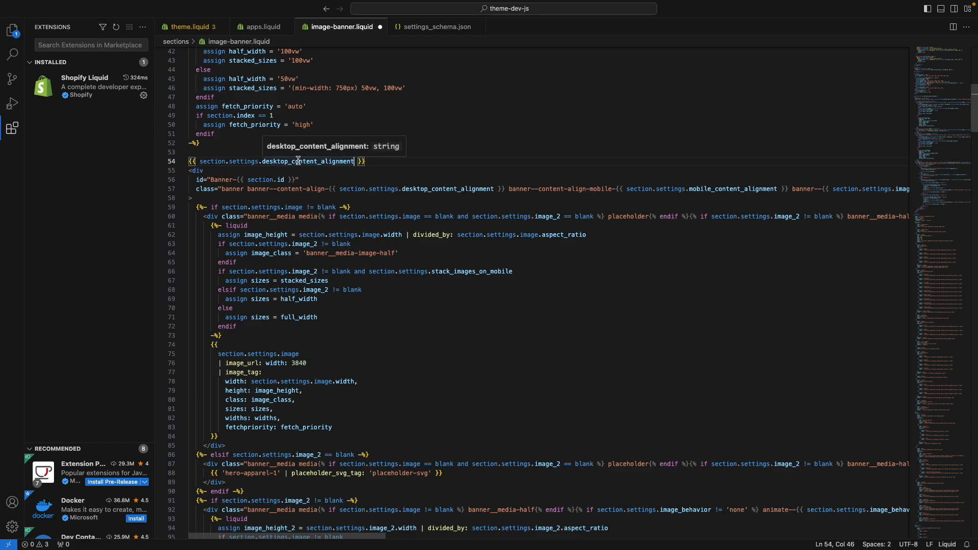
pyautogui.moveTo(305, 166)
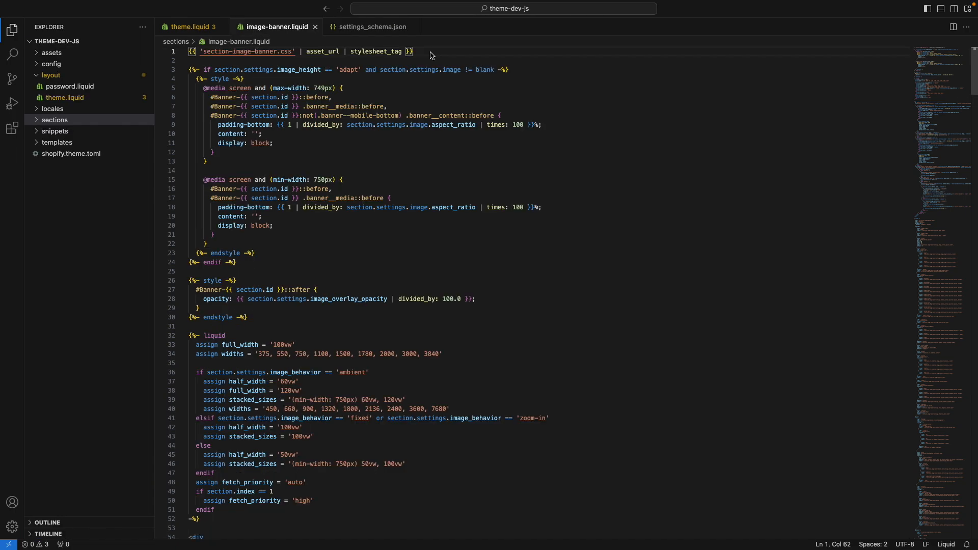
pyautogui.moveTo(281, 65)
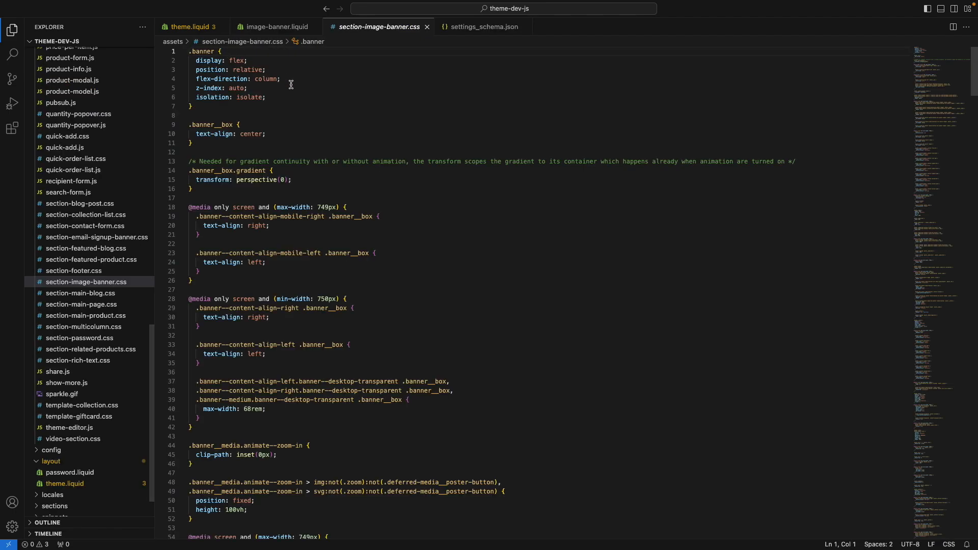
pyautogui.moveTo(263, 29)
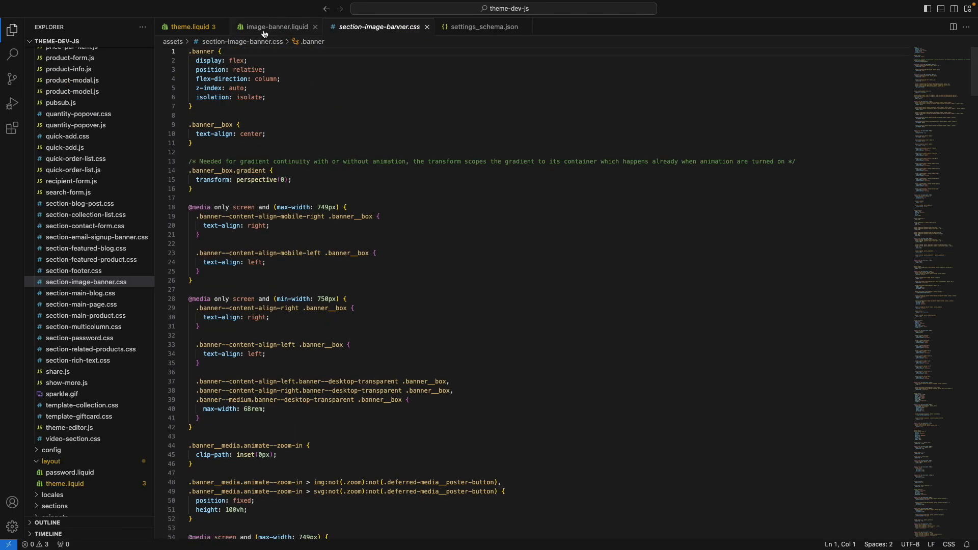
# Return to image-banner.liquid from the stylesheet, then switch to theme.liquid
pyautogui.click(274, 26)
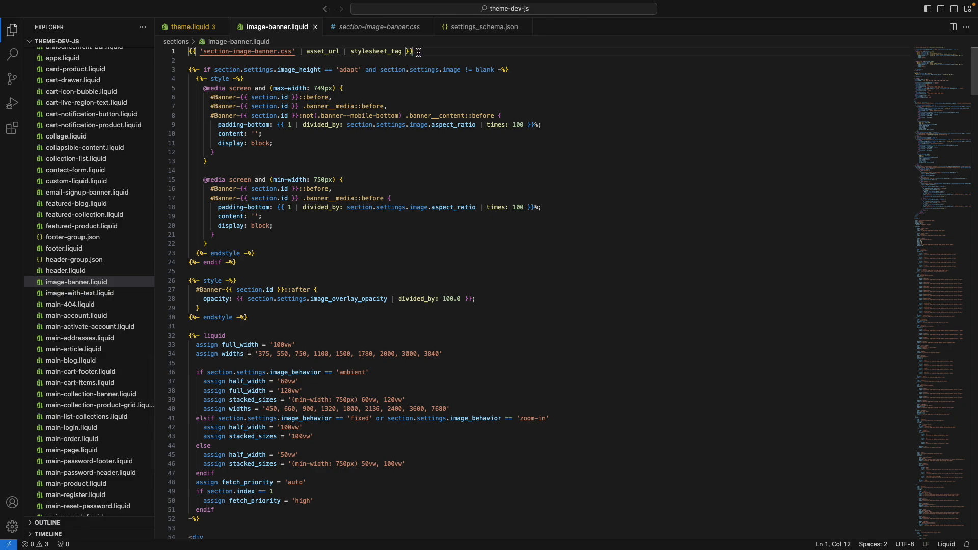
pyautogui.moveTo(397, 58)
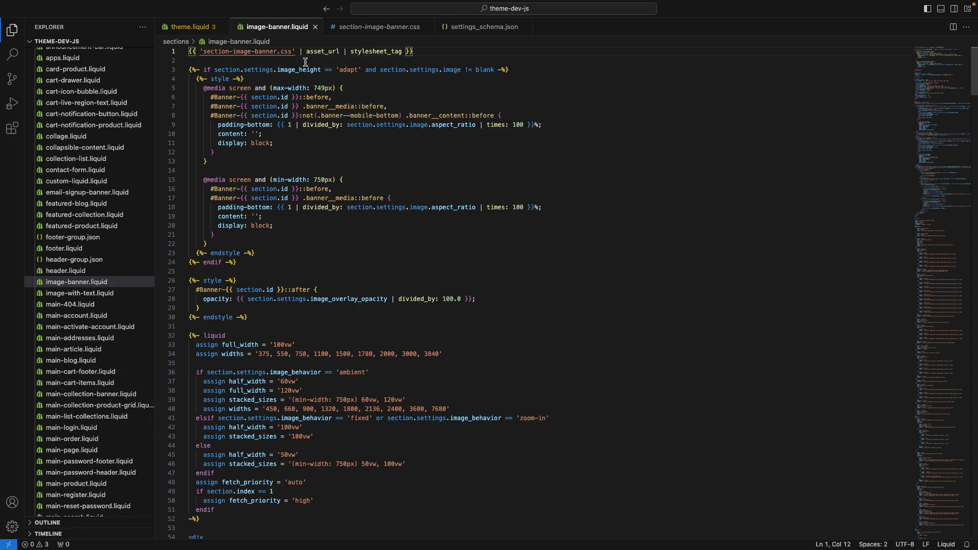
pyautogui.moveTo(289, 70)
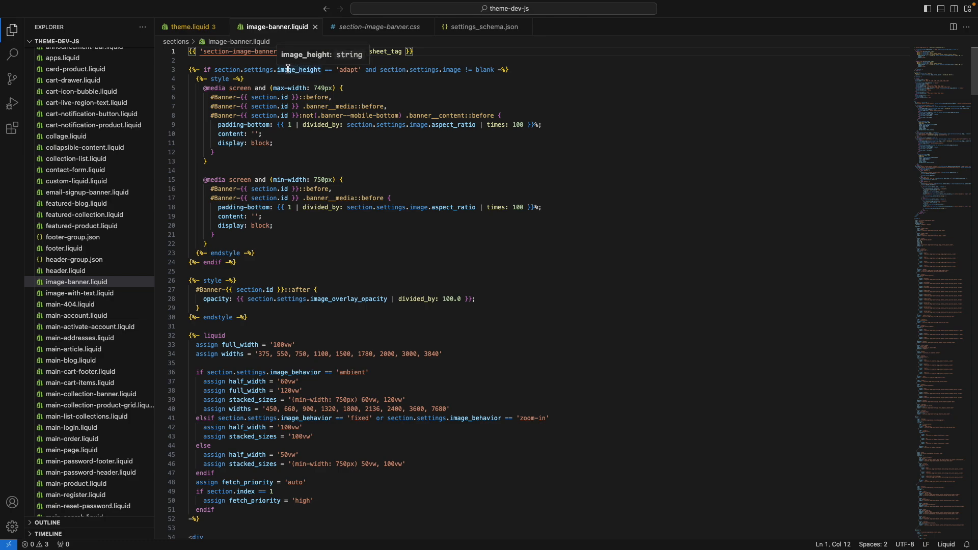
pyautogui.click(188, 26)
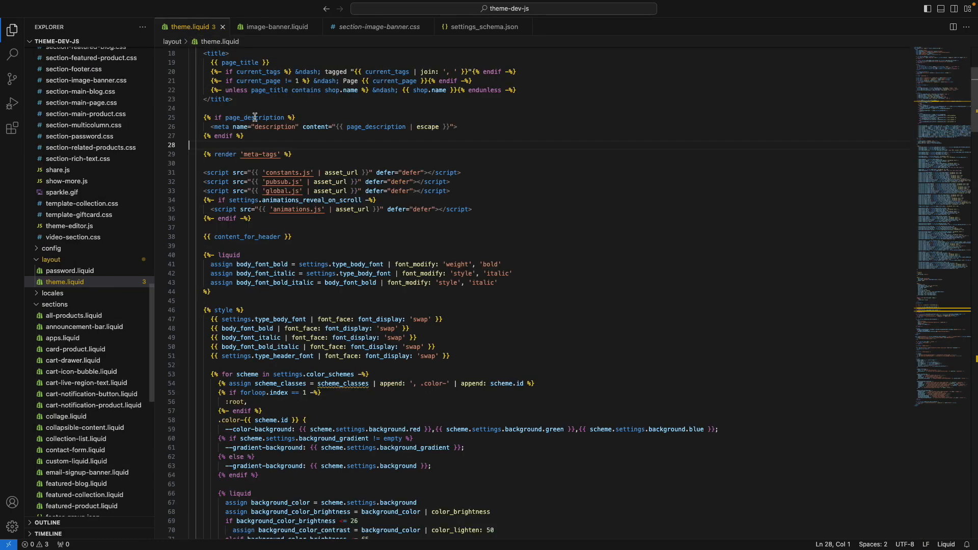
pyautogui.moveTo(260, 154)
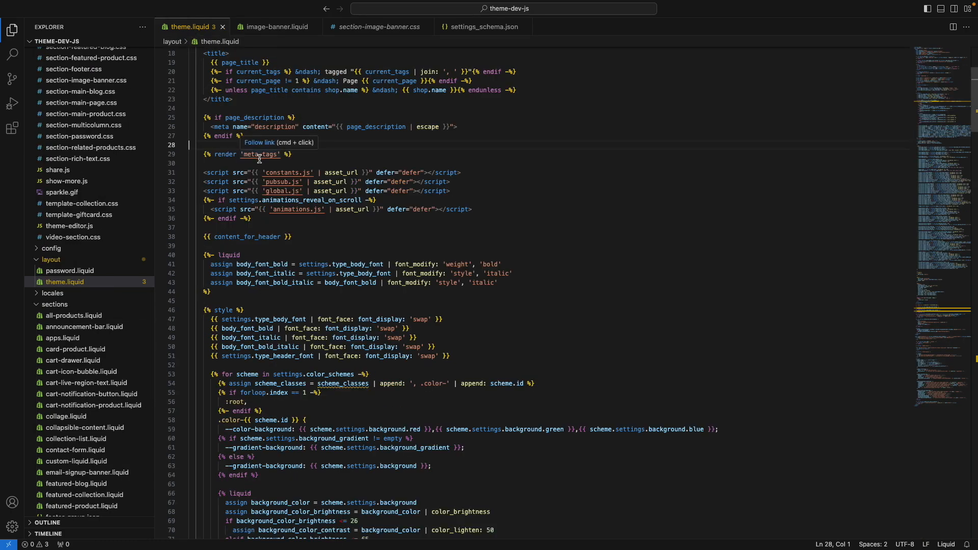
# Open meta-tags.liquid from theme.liquid's render tag, then go back to theme.liquid
pyautogui.click(262, 154)
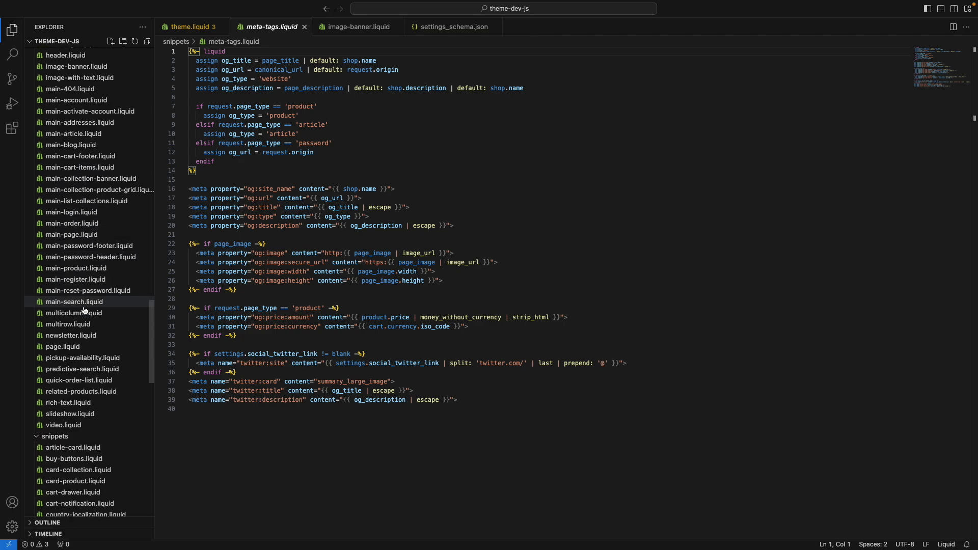
pyautogui.scroll(-3)
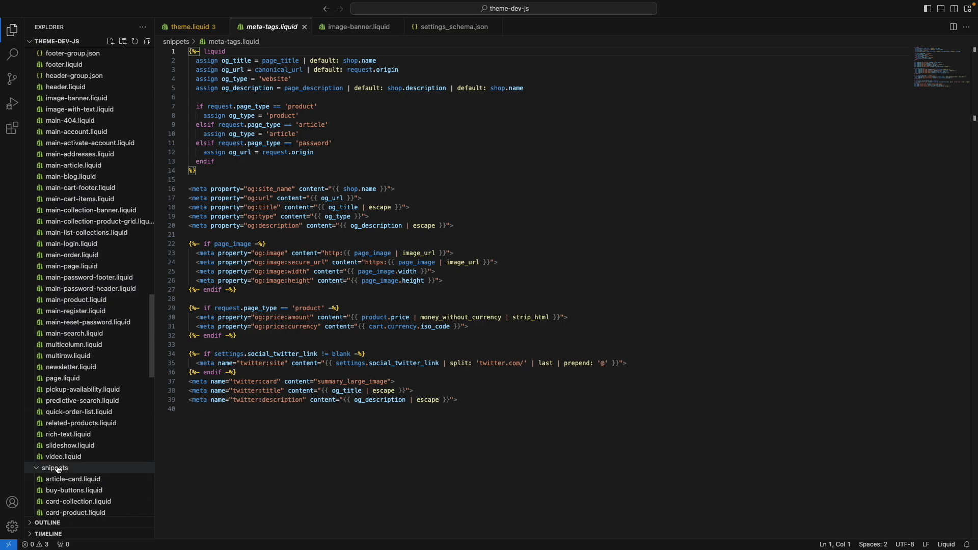
pyautogui.click(191, 26)
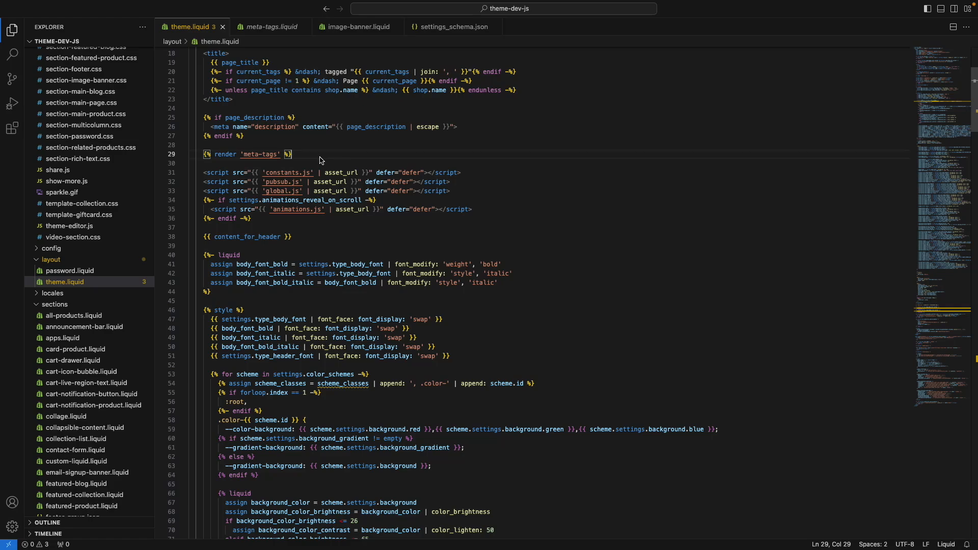
pyautogui.press('Backspace')
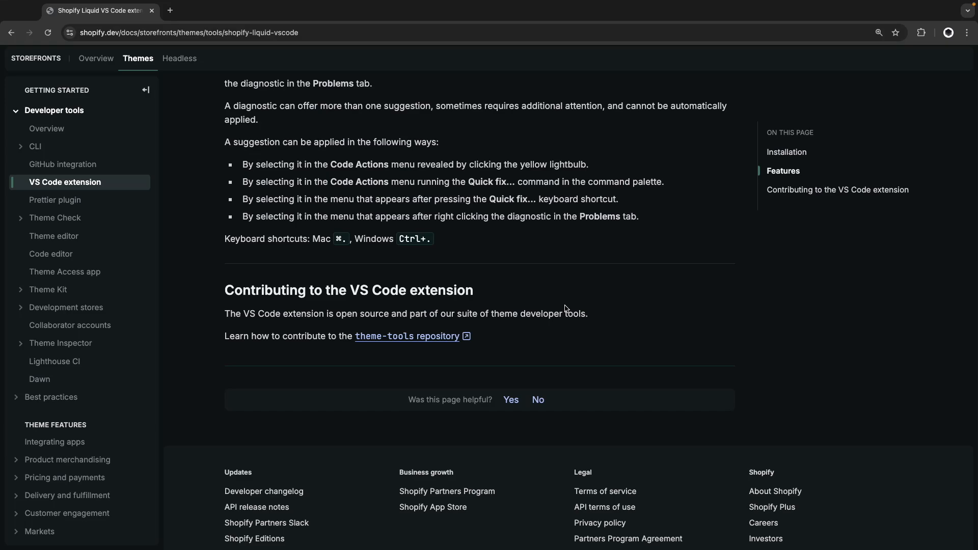
pyautogui.moveTo(407, 337)
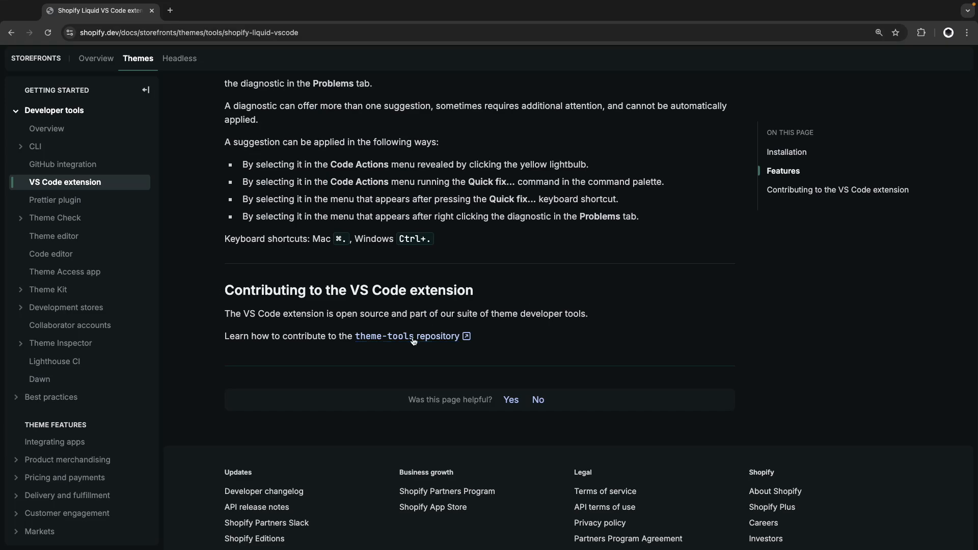
pyautogui.moveTo(408, 336)
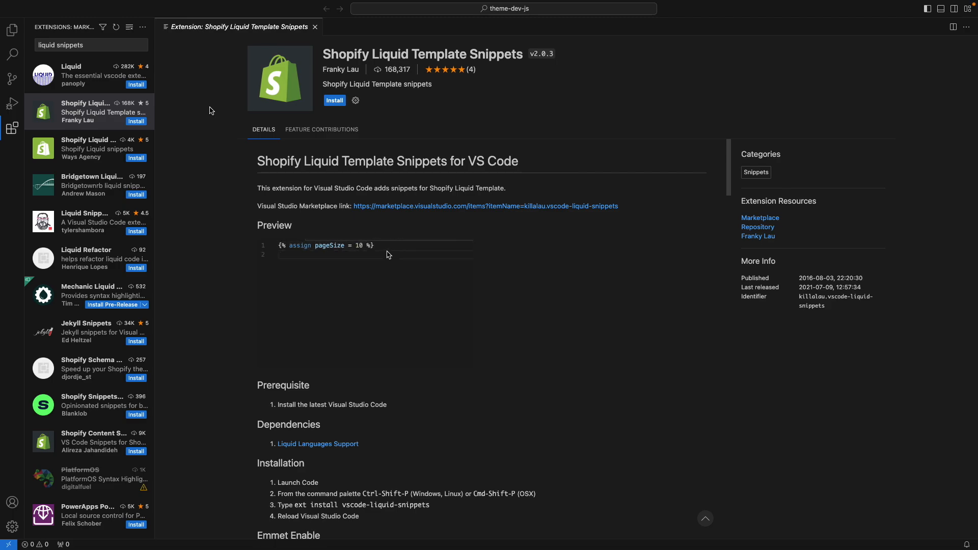
# Install the Shopify Liquid Template Snippets extension from the Extensions view
pyautogui.write('pag')
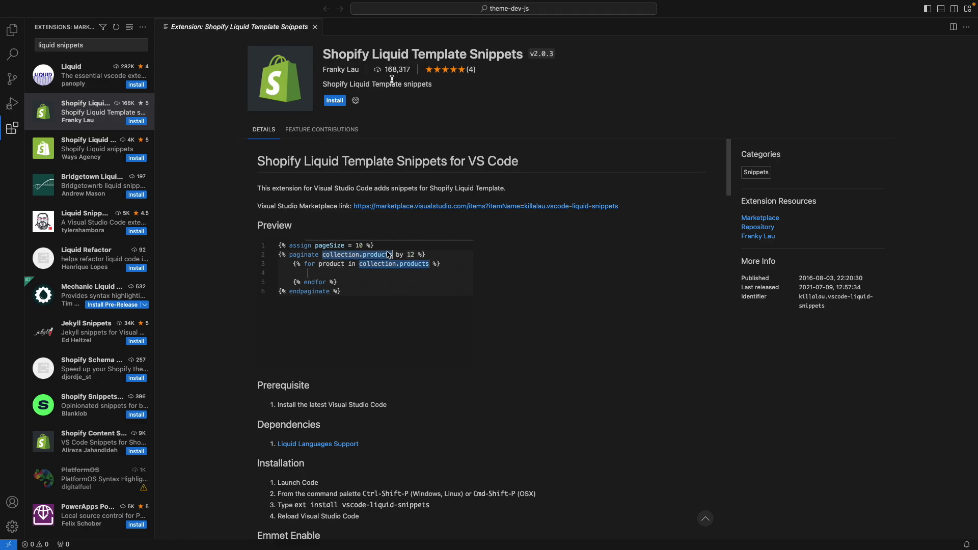
pyautogui.click(334, 99)
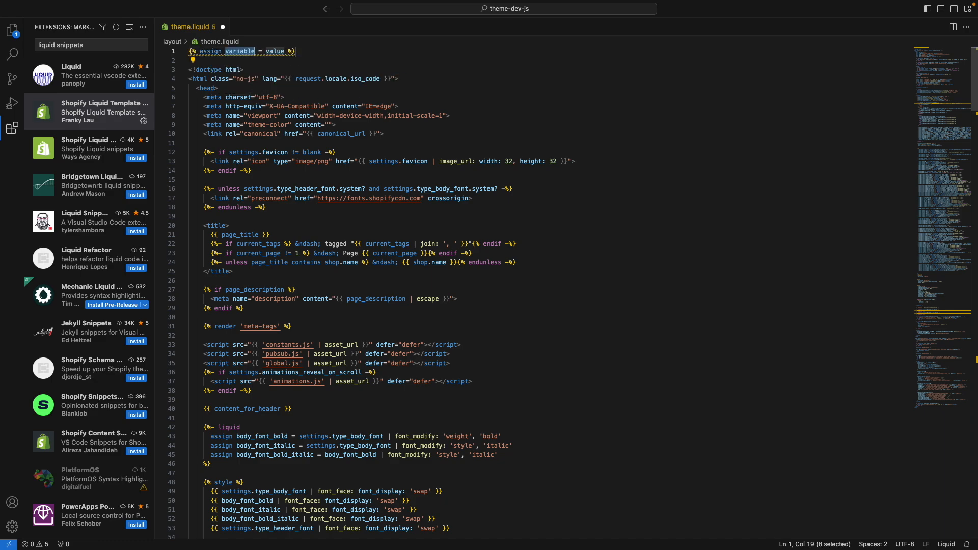
# Fill the assign snippet with myVariable, then expand a for-loop snippet with myItem
pyautogui.write('myVariable')
pyautogui.write('for')
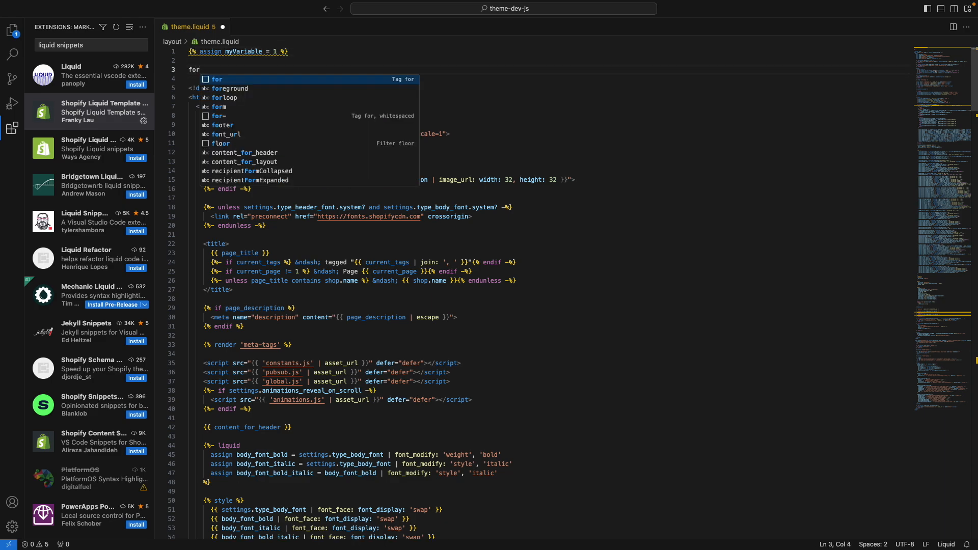
pyautogui.press('Tab')
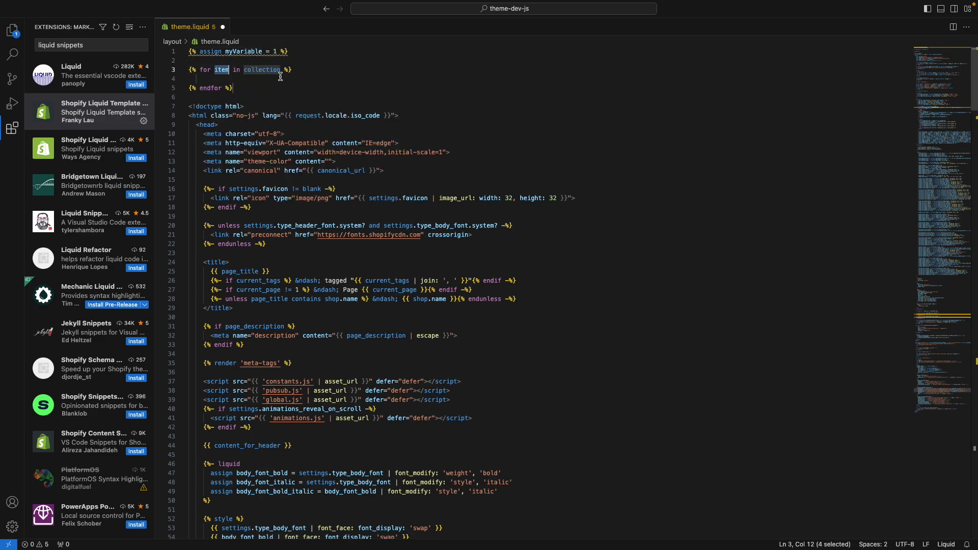
pyautogui.write('myItem')
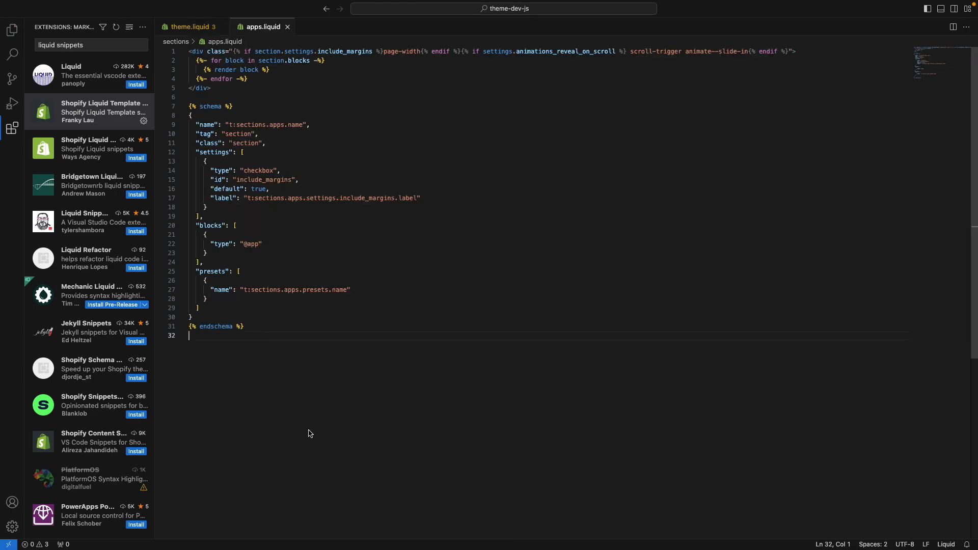
# Insert a _schema snippet named "My Section" with a checkbox and a _range setting
pyautogui.press('enter')
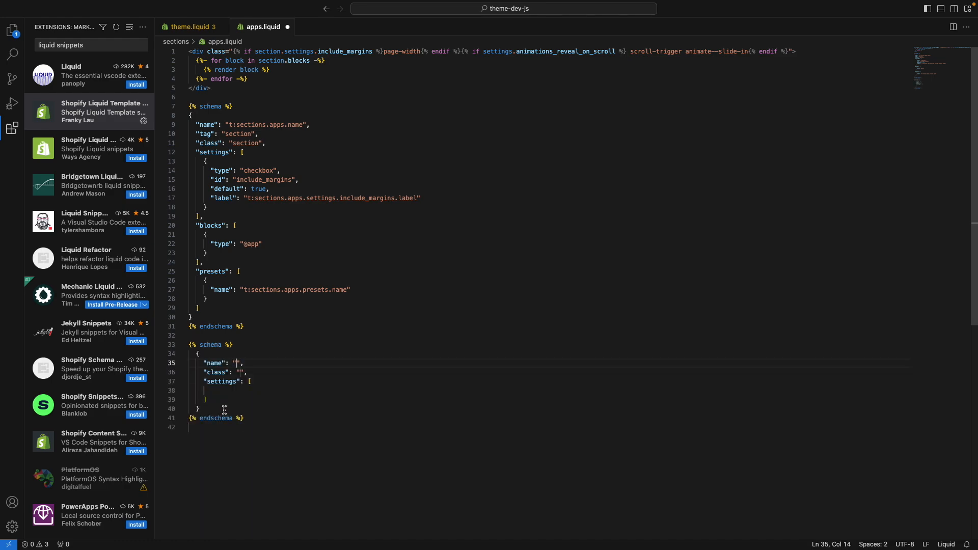
pyautogui.write('My Sec')
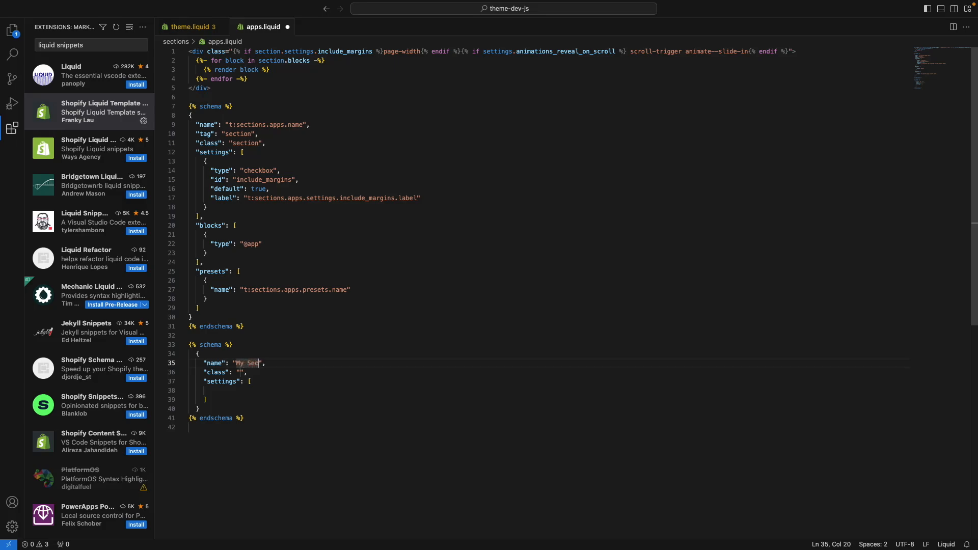
pyautogui.write('tion')
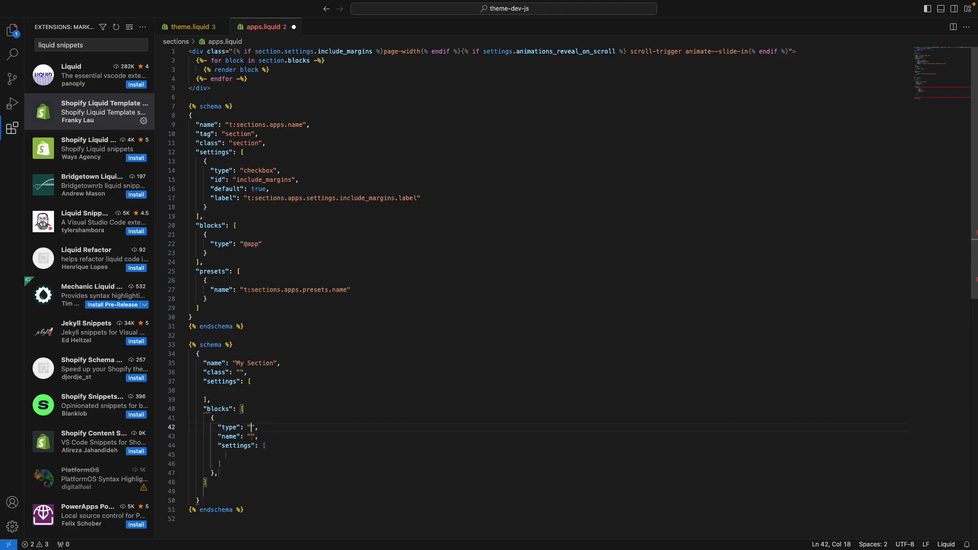
pyautogui.scroll(-3)
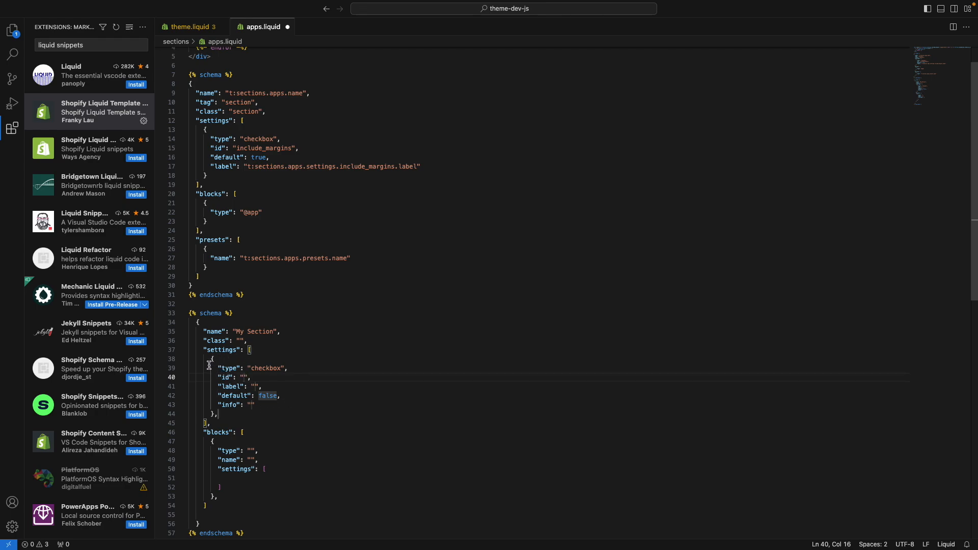
pyautogui.moveTo(233, 405)
pyautogui.write('my_checkbox')
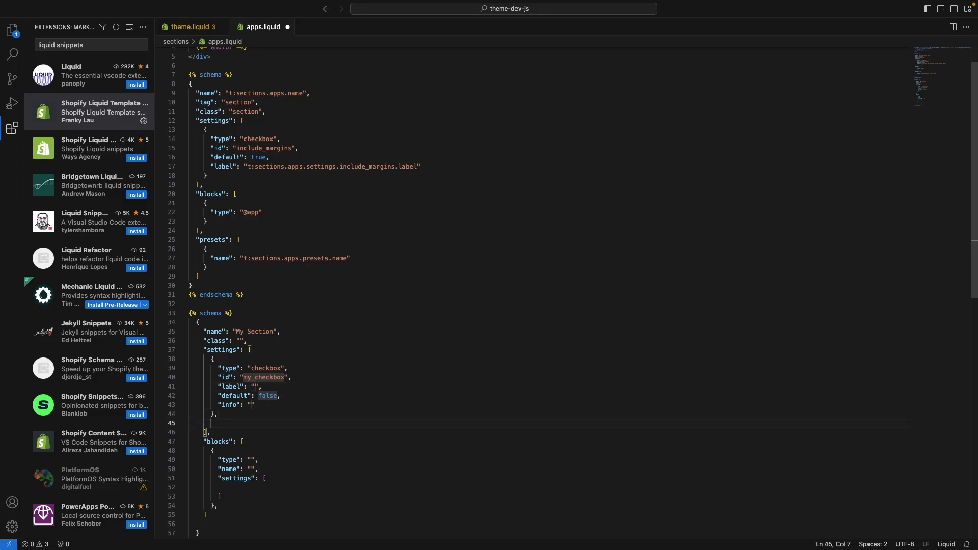
pyautogui.write('_ran')
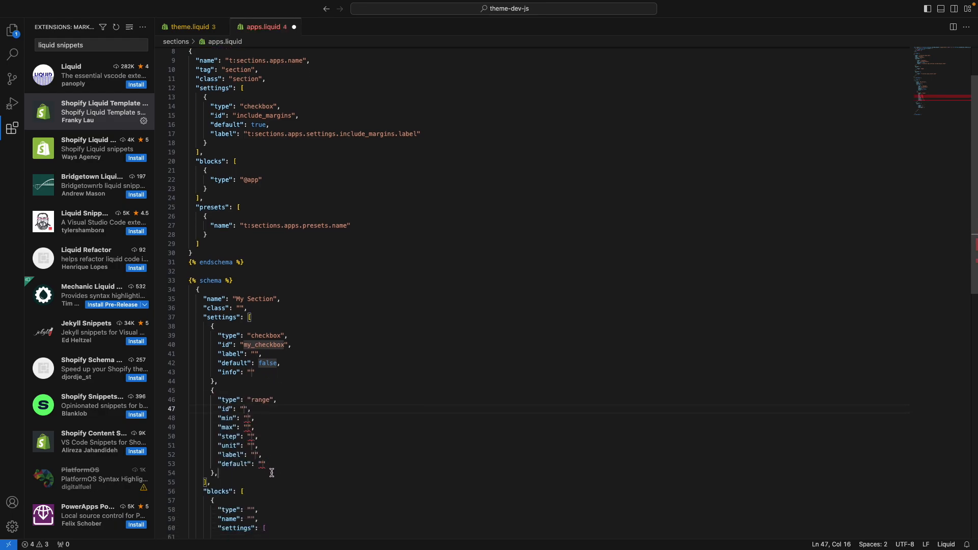
pyautogui.moveTo(236, 468)
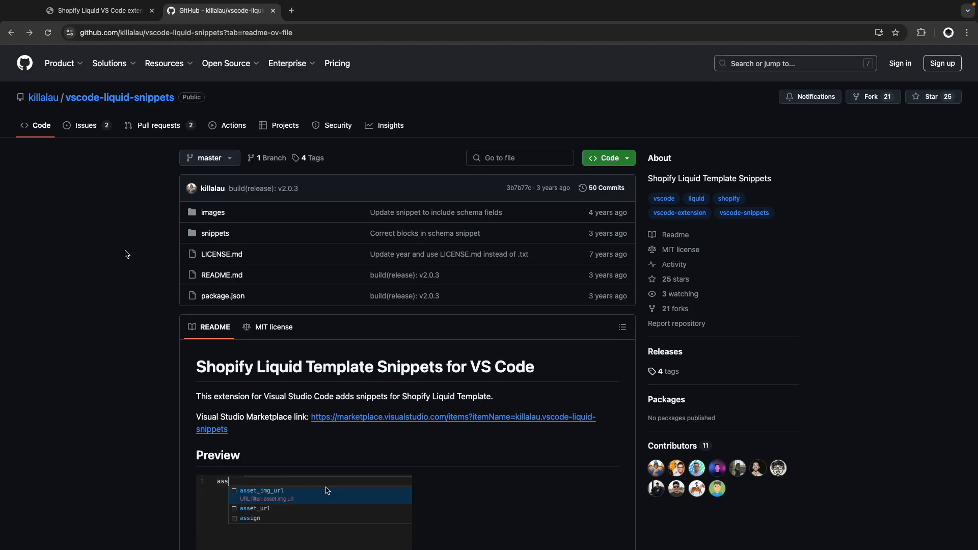
# Scroll the vscode-liquid-snippets README down to its Schema Tag snippet list
pyautogui.scroll(-3)
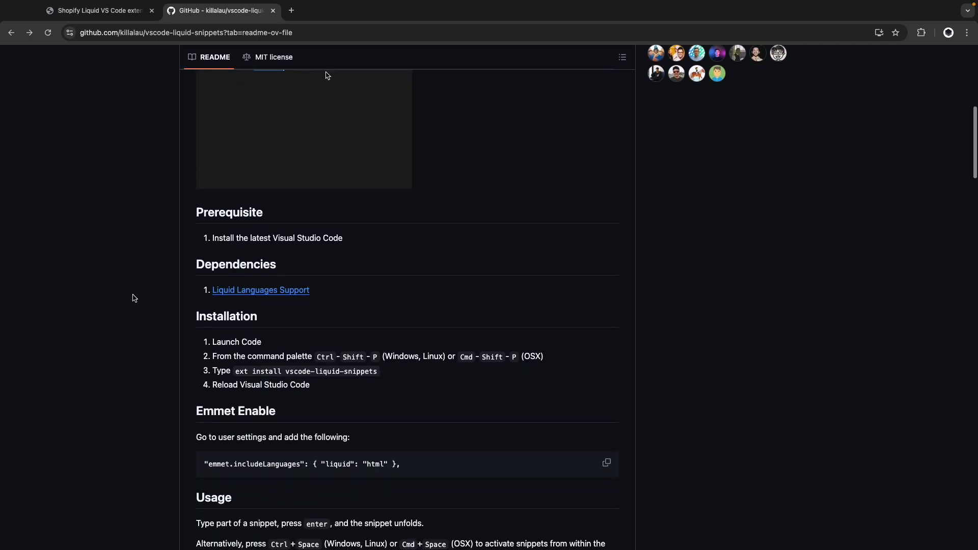
pyautogui.scroll(-3)
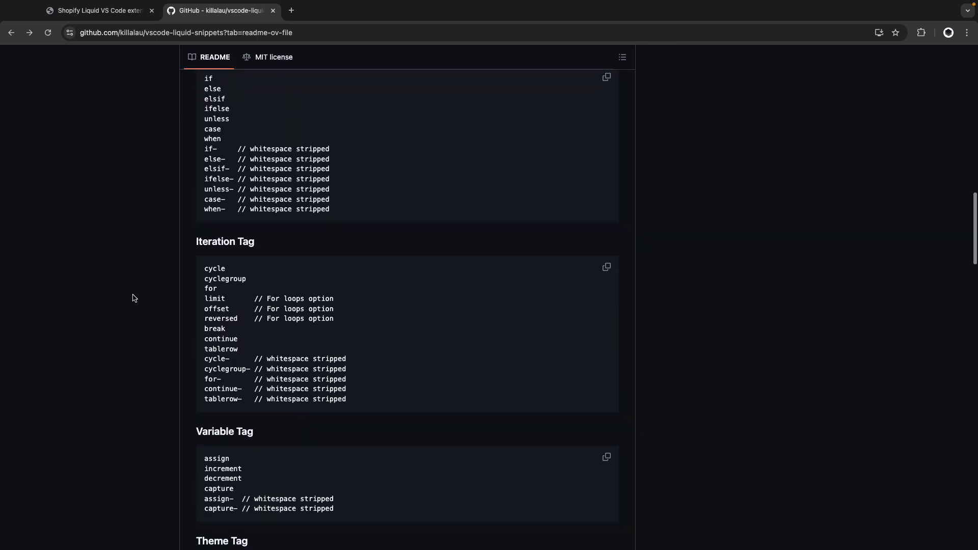
pyautogui.scroll(-3)
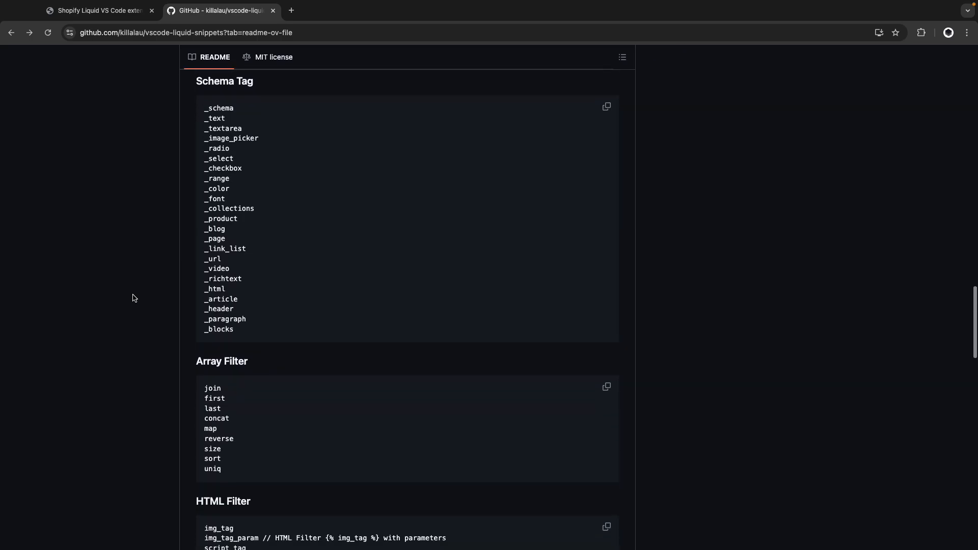
pyautogui.scroll(-3)
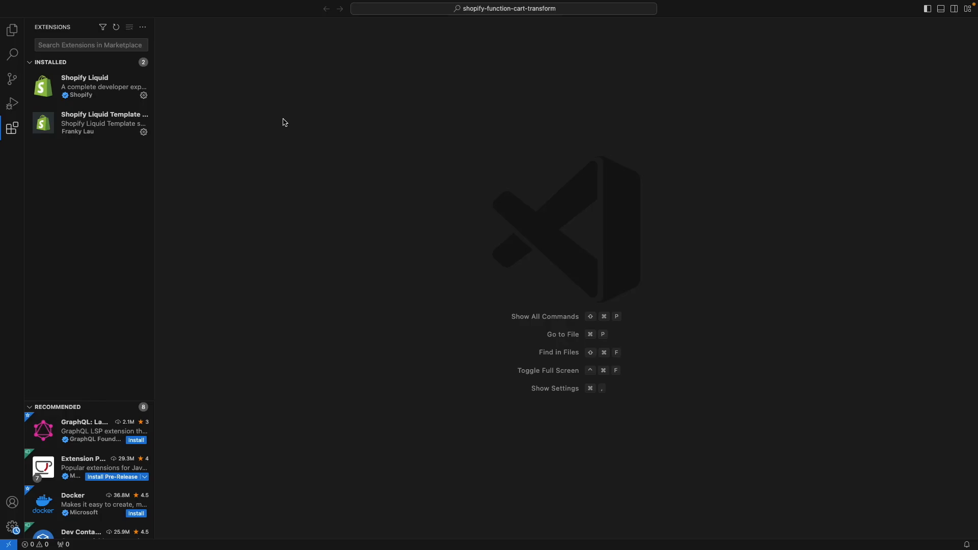
pyautogui.moveTo(96, 56)
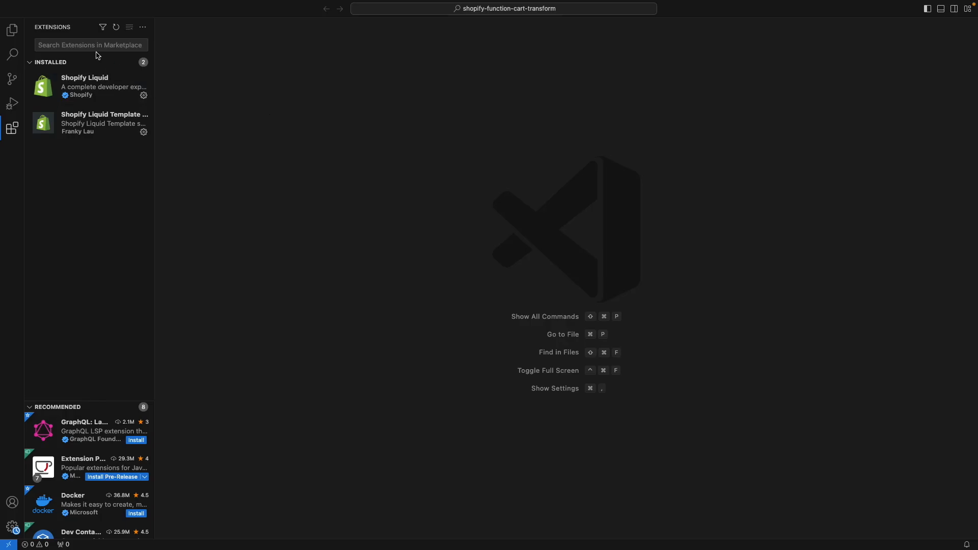
# Find 'gr' in Extensions, install GraphQL: Language Feature Support, check GraphQL: Syntax Highlighting, return to Explorer
pyautogui.write('graphql')
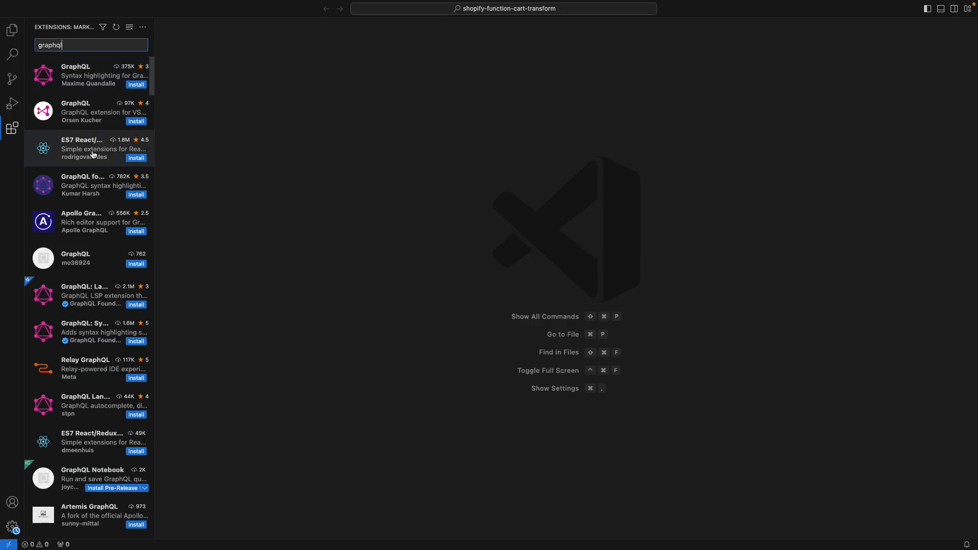
pyautogui.click(88, 296)
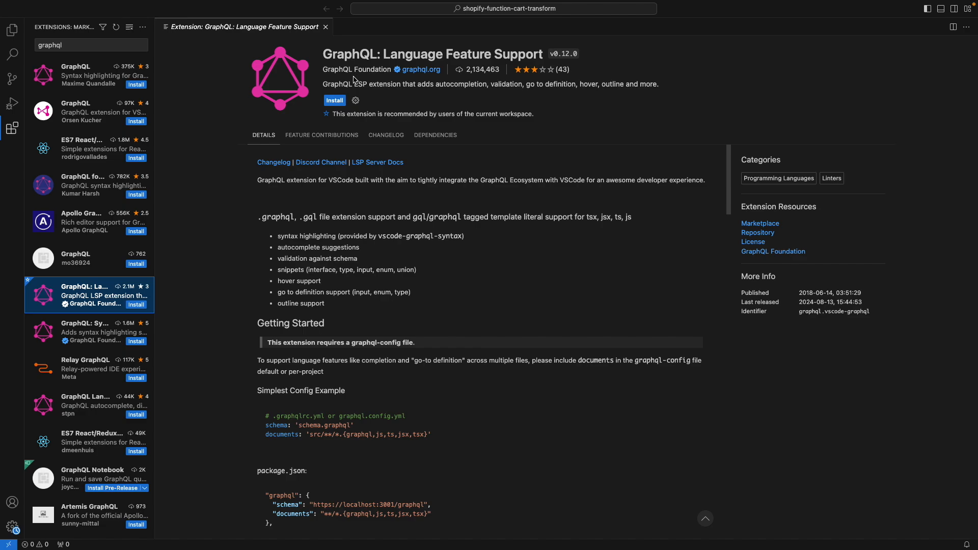
pyautogui.moveTo(272, 117)
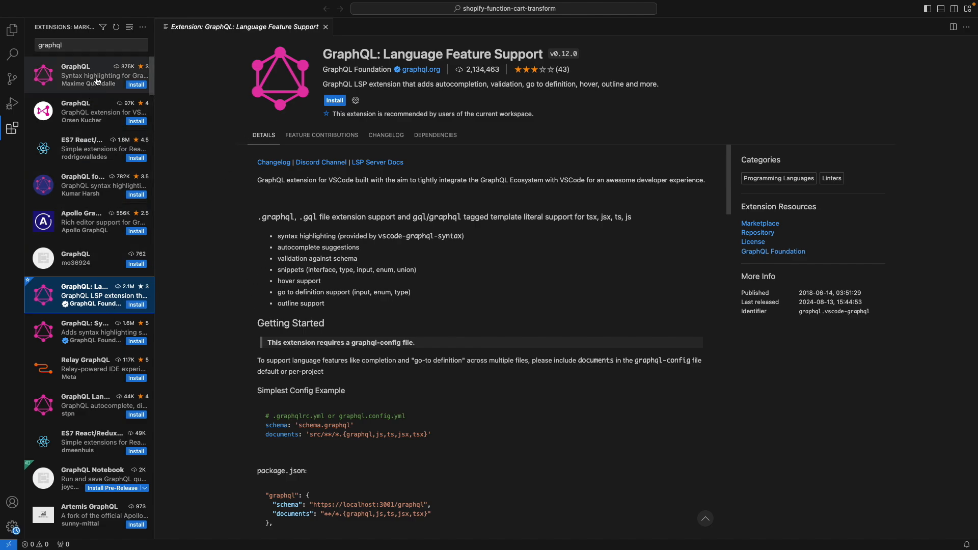
pyautogui.moveTo(103, 289)
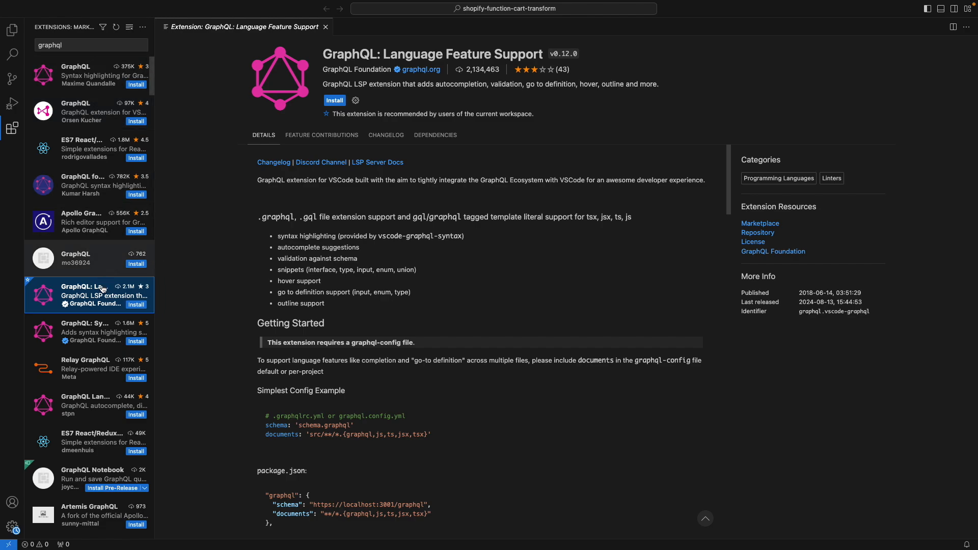
pyautogui.click(334, 101)
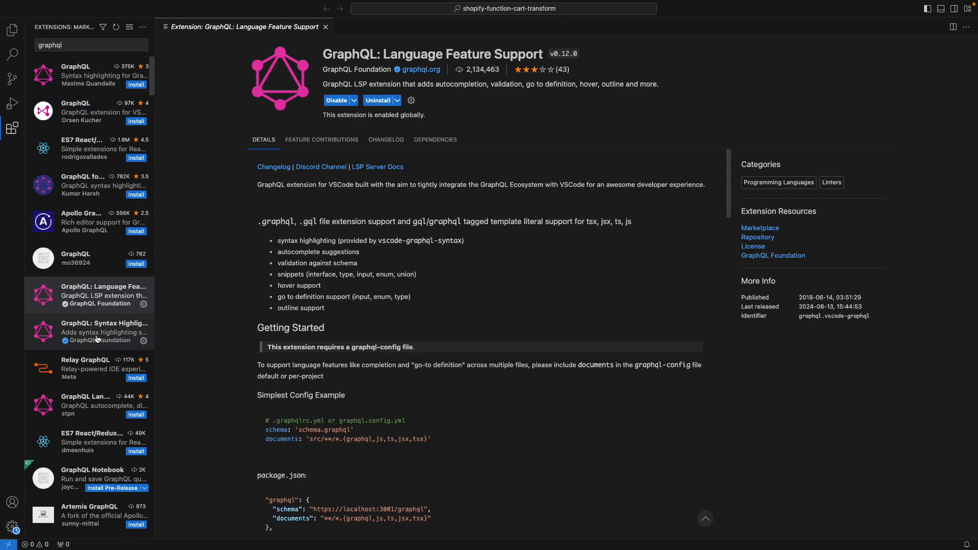
pyautogui.click(88, 332)
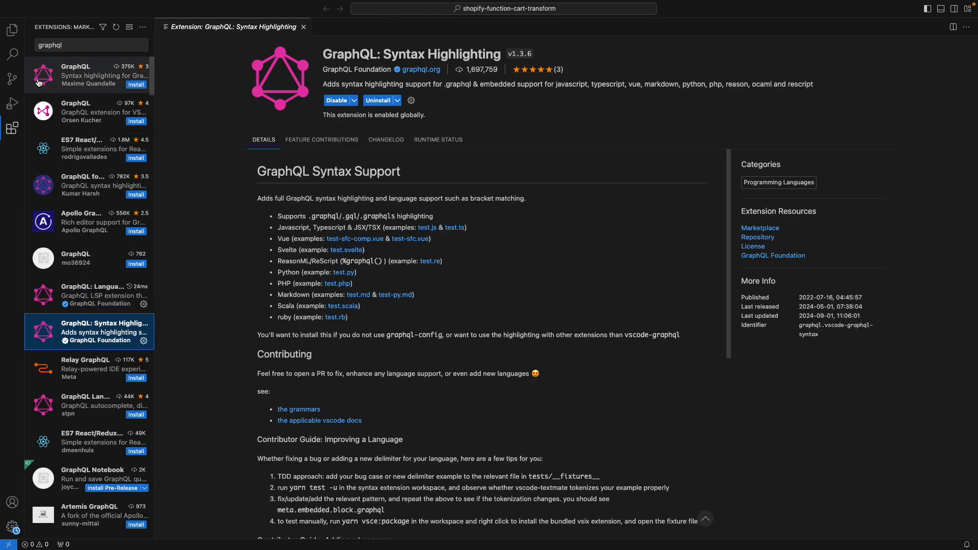
pyautogui.click(12, 29)
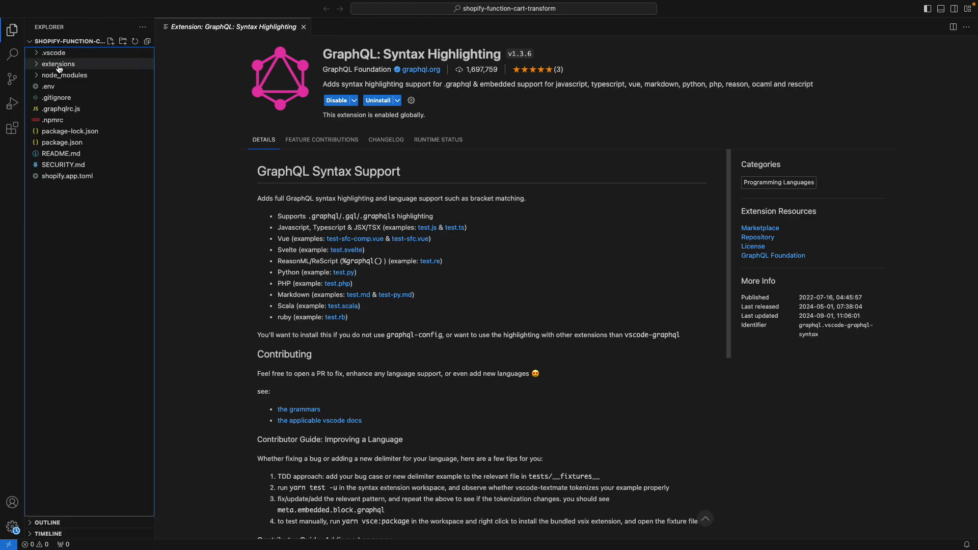
# Open extensions/cart-transformer/src/run.graphql and add shop { localTime { date to the RunInput query
pyautogui.click(57, 63)
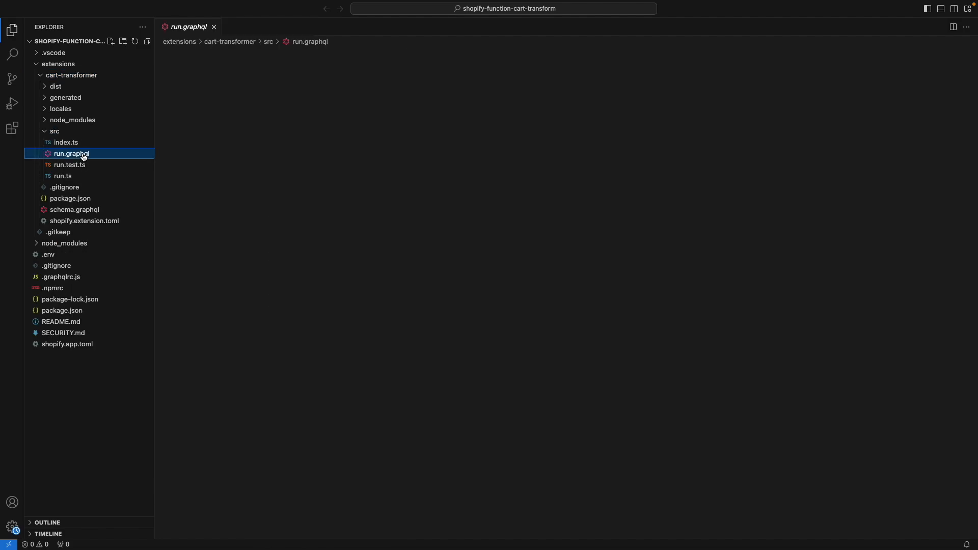
pyautogui.click(72, 154)
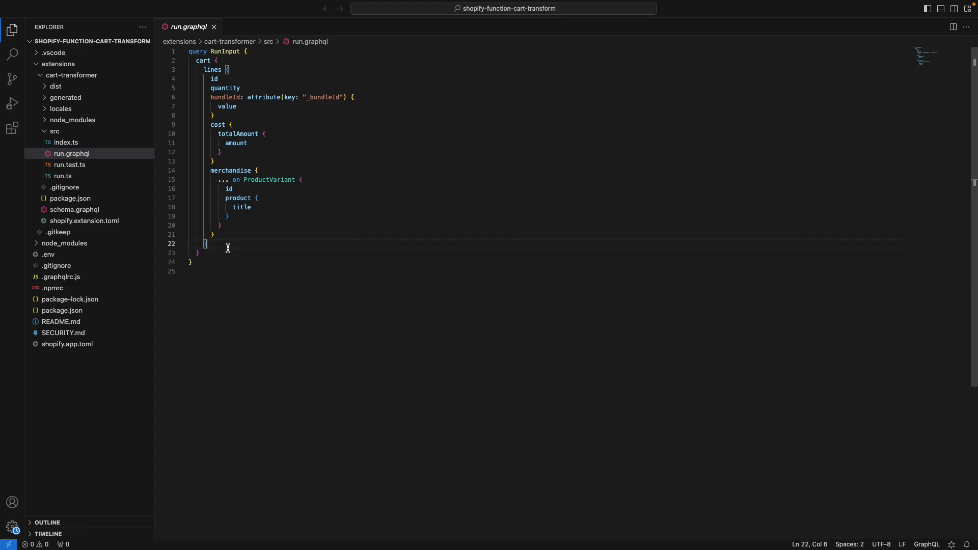
pyautogui.moveTo(218, 252)
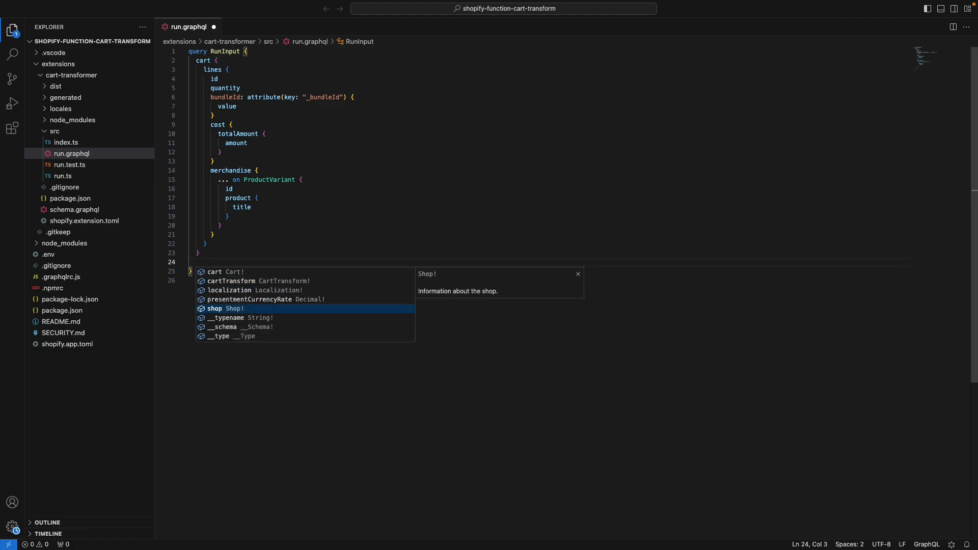
pyautogui.write('shop')
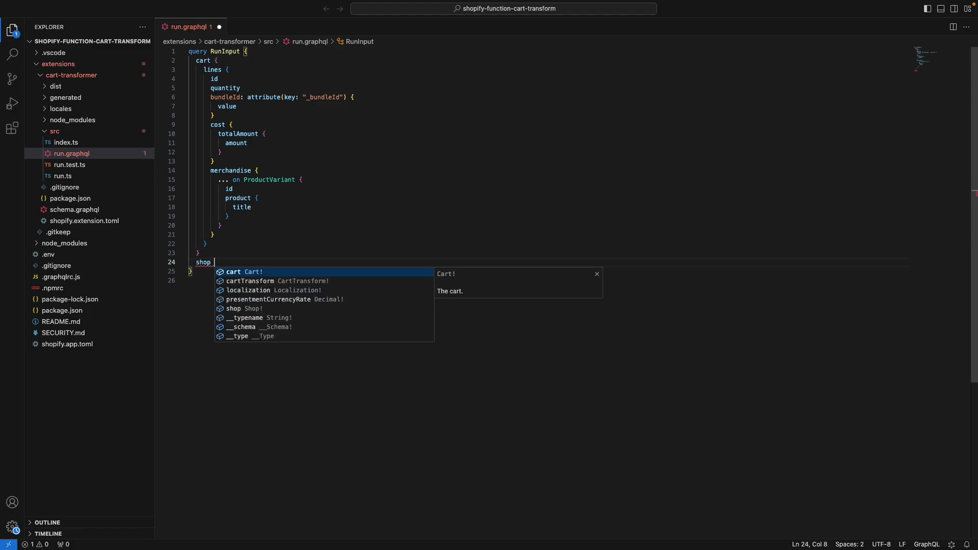
pyautogui.moveTo(207, 267)
pyautogui.write('localTime')
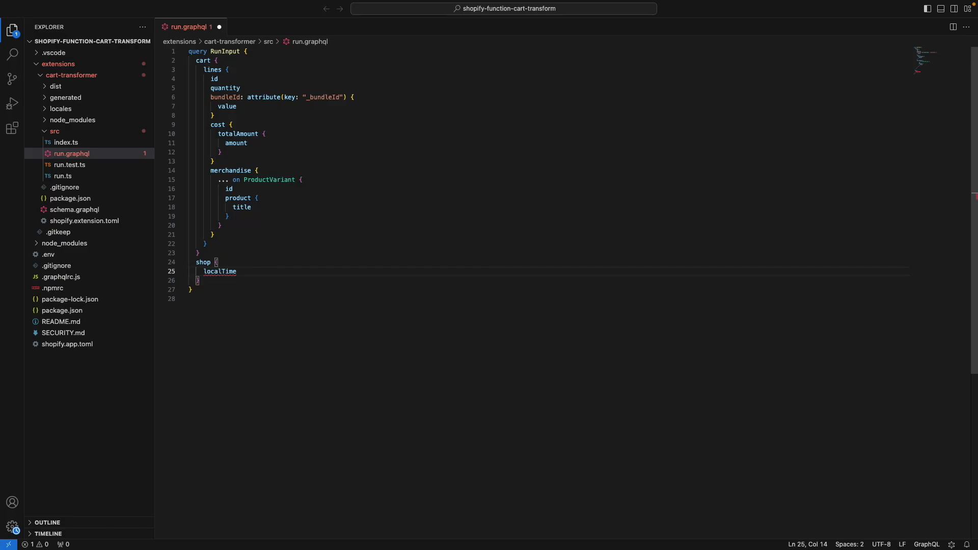
pyautogui.write('{')
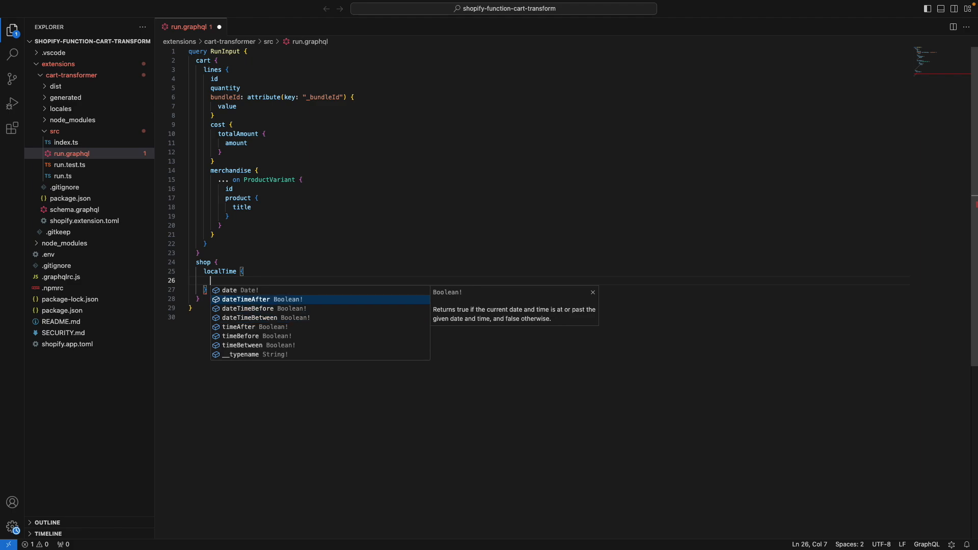
pyautogui.write('date')
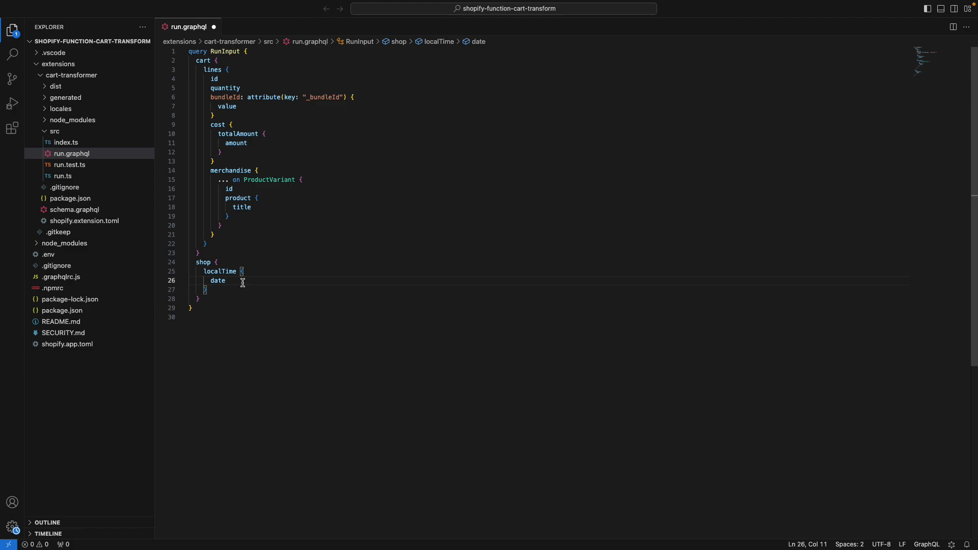
# Correct the mistyped 'dates' back to 'date' so the localTime selection is valid
pyautogui.write('s')
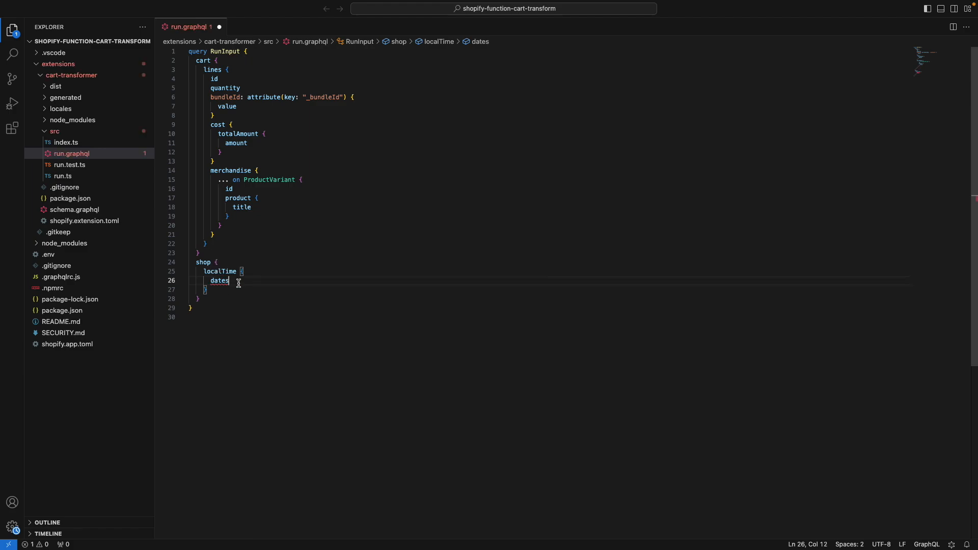
pyautogui.press('Backspace')
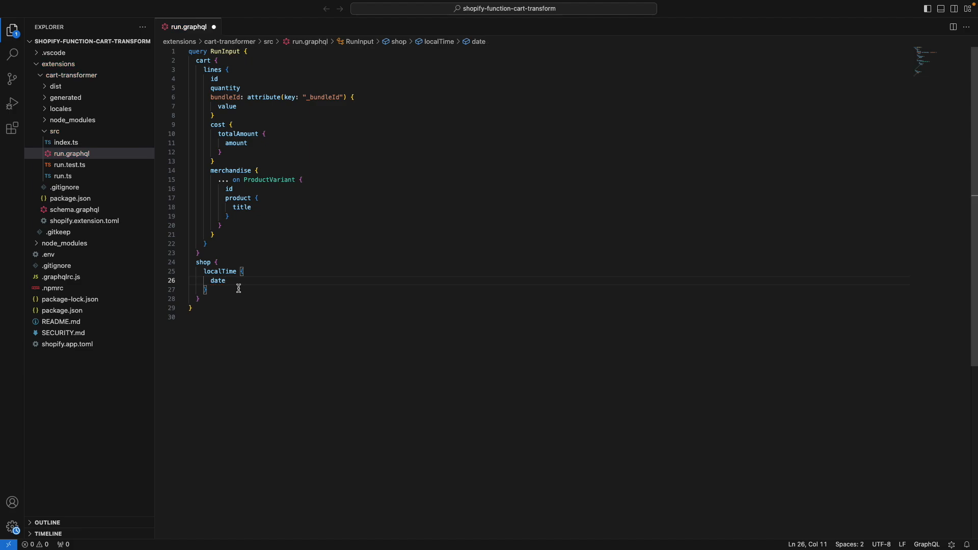
pyautogui.moveTo(218, 280)
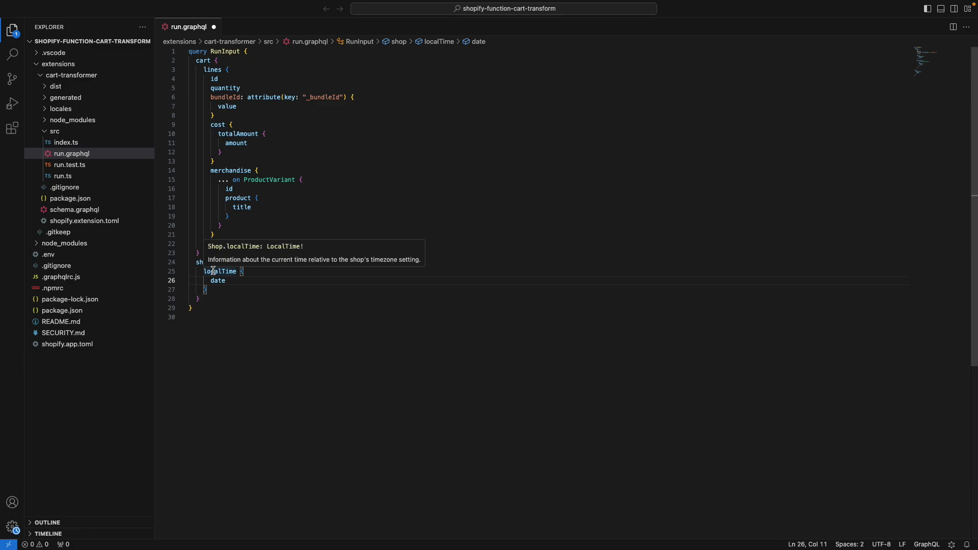
pyautogui.moveTo(237, 170)
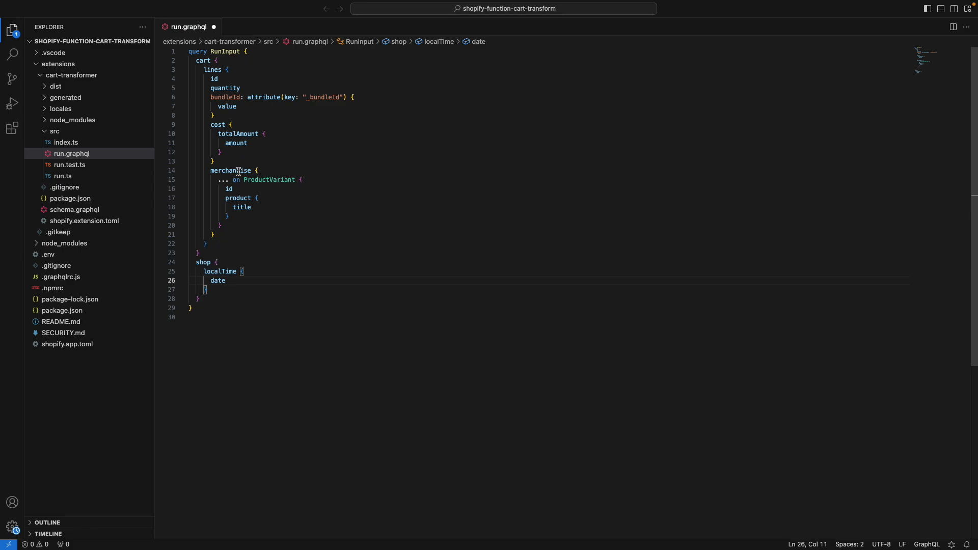
pyautogui.moveTo(237, 134)
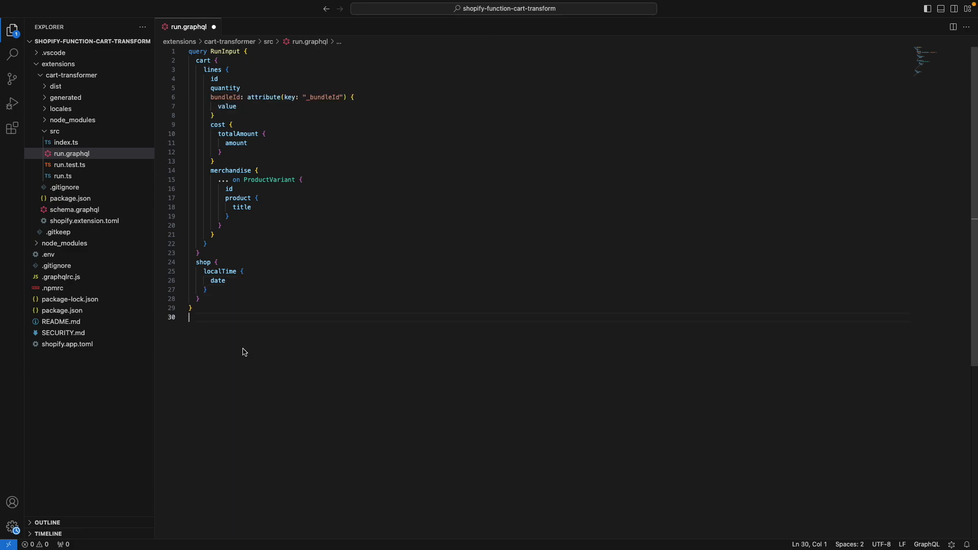
pyautogui.moveTo(243, 347)
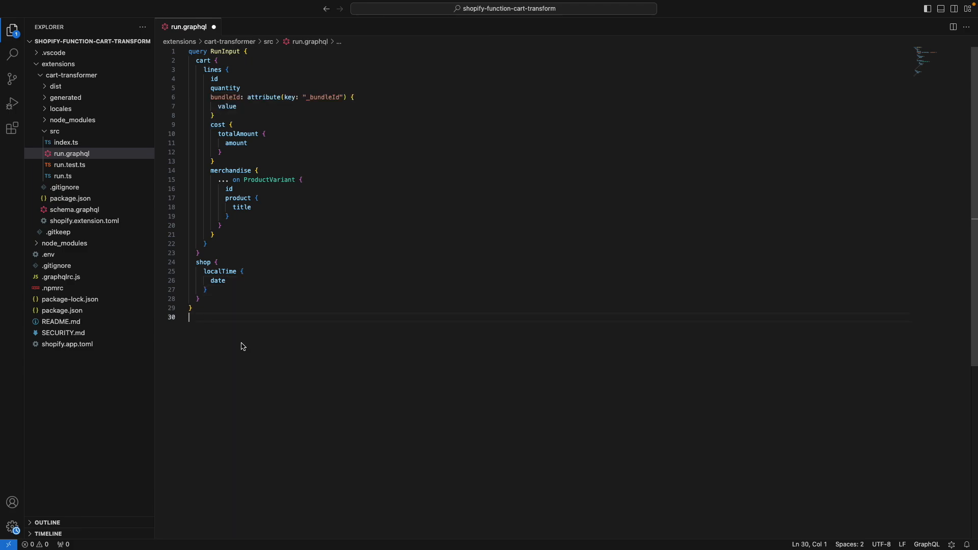
pyautogui.moveTo(219, 310)
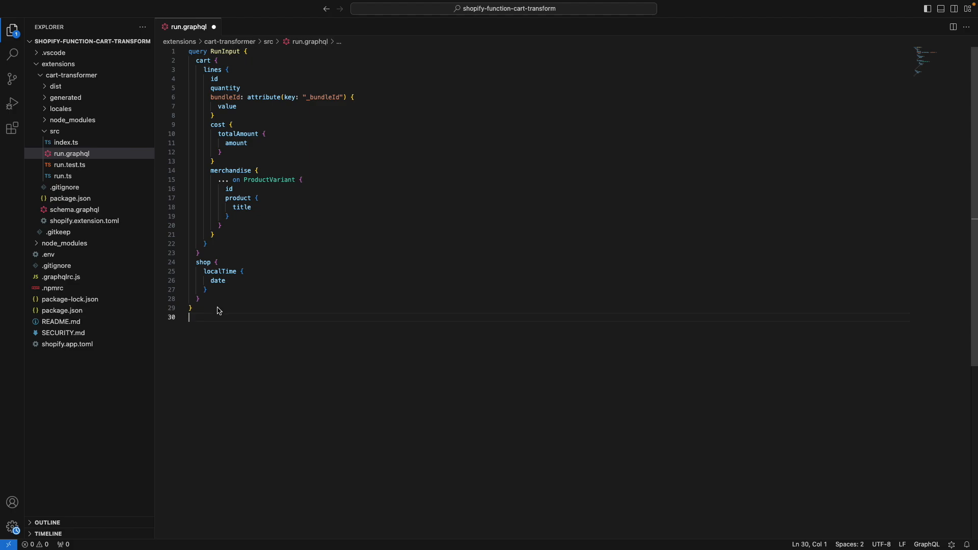
# Open the .graphqlrc.js config file and scroll through it
pyautogui.click(61, 276)
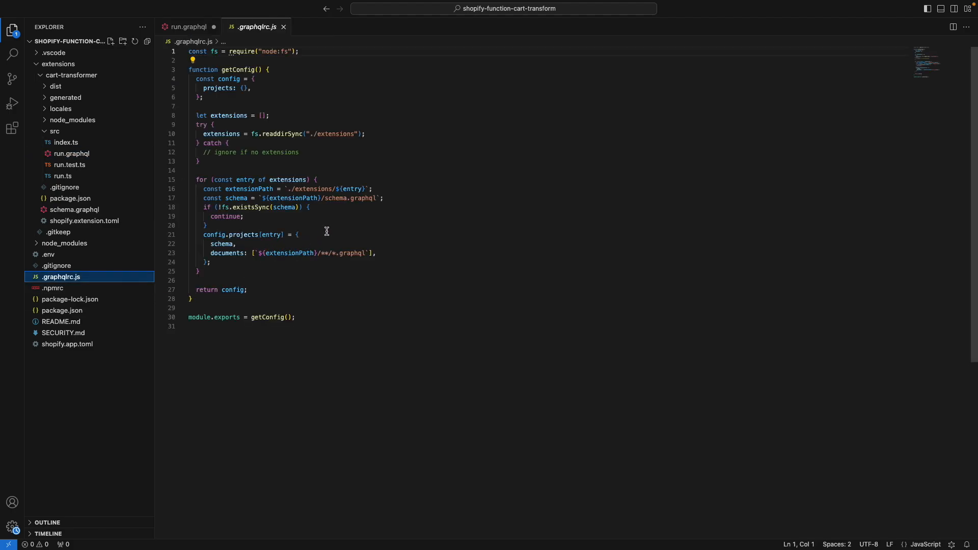
pyautogui.moveTo(344, 204)
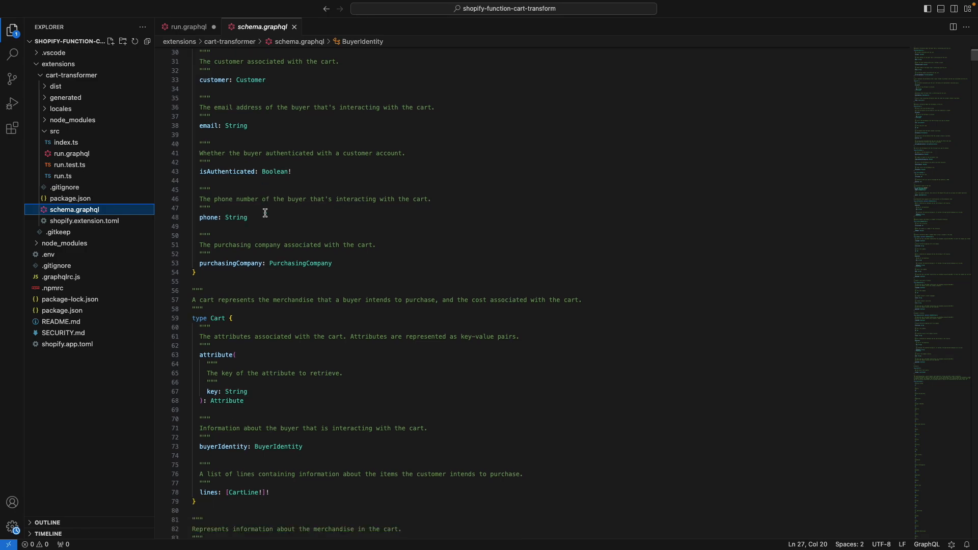
pyautogui.scroll(-3)
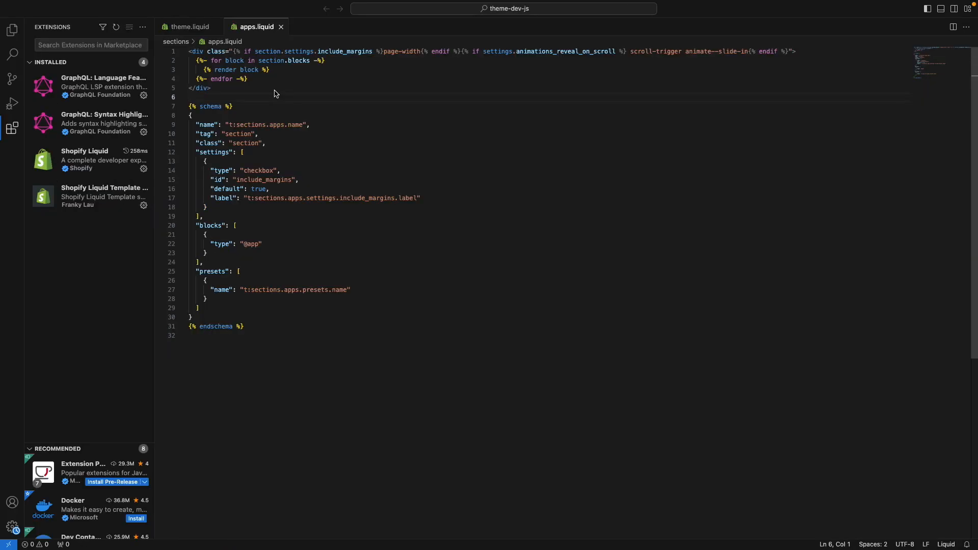
# Search 'prettier' in Extensions to confirm Prettier - Code formatter, then return to apps.liquid
pyautogui.click(90, 43)
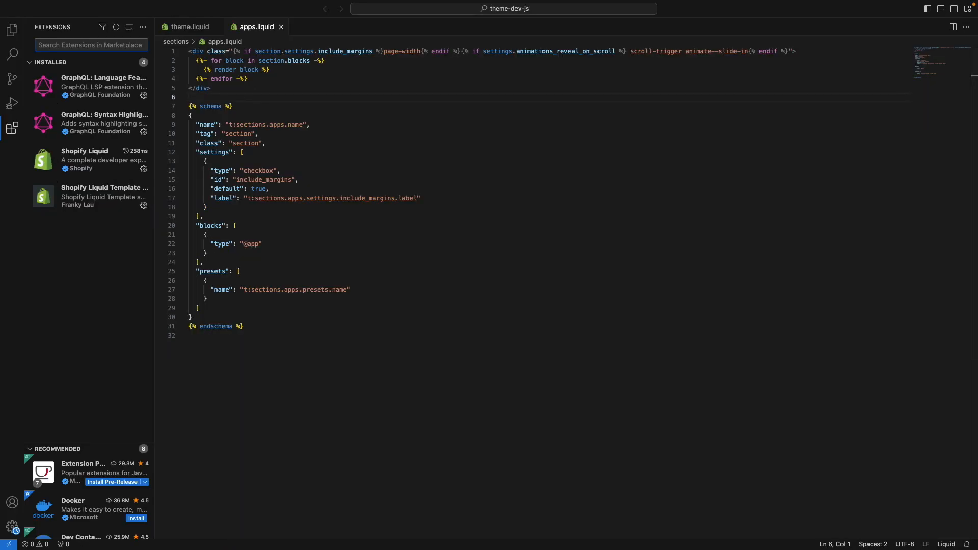
pyautogui.write('prettier')
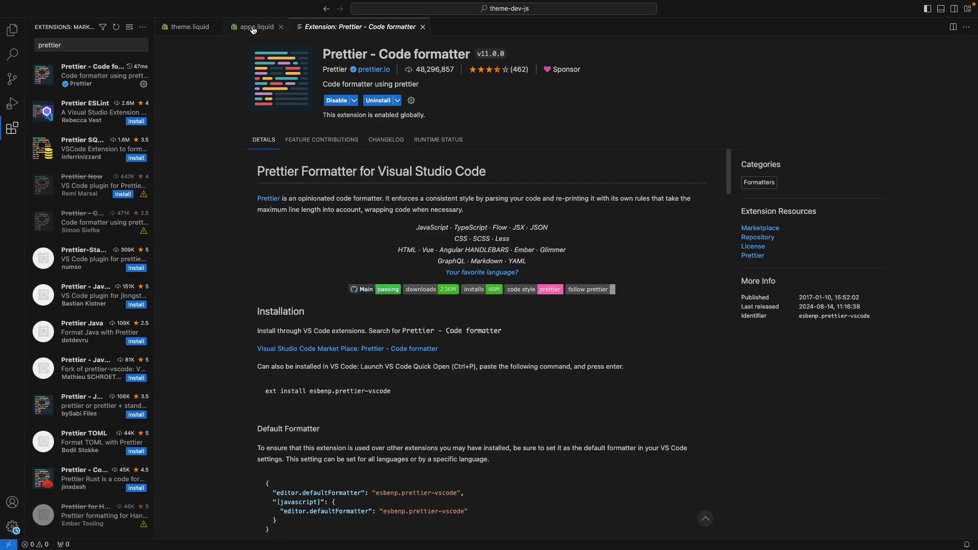
pyautogui.click(256, 27)
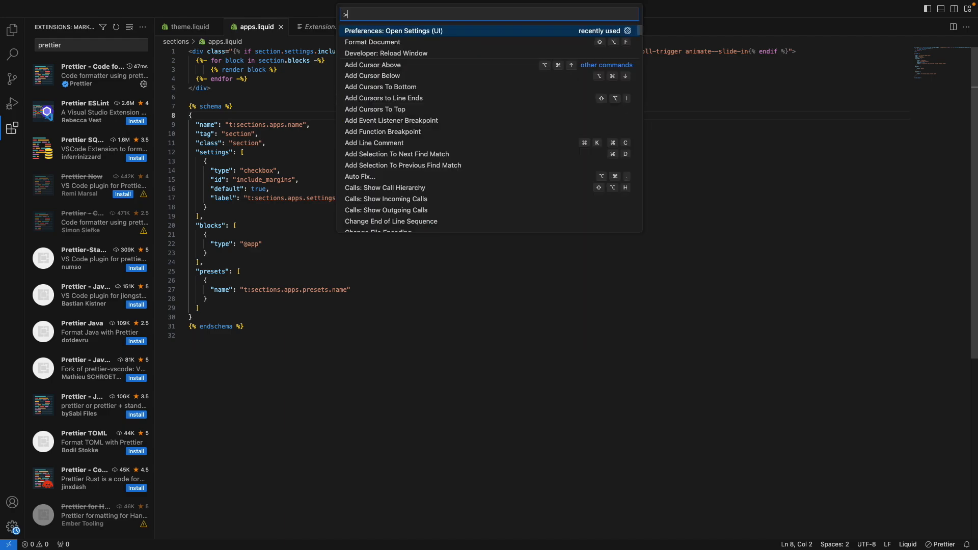
# In Settings under 'format', set Default Formatter to Prettier - Code formatter and enable Format On Save
pyautogui.click(393, 29)
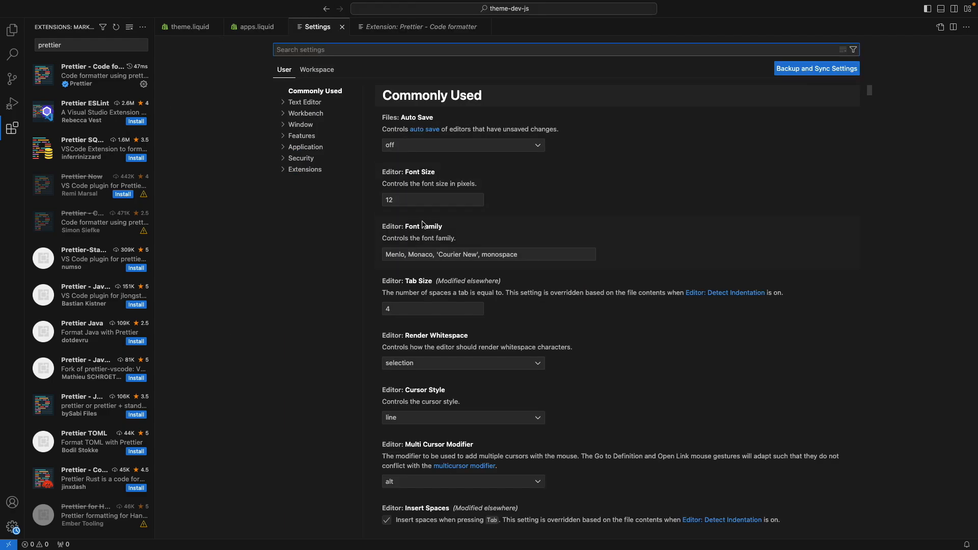
pyautogui.write('fr')
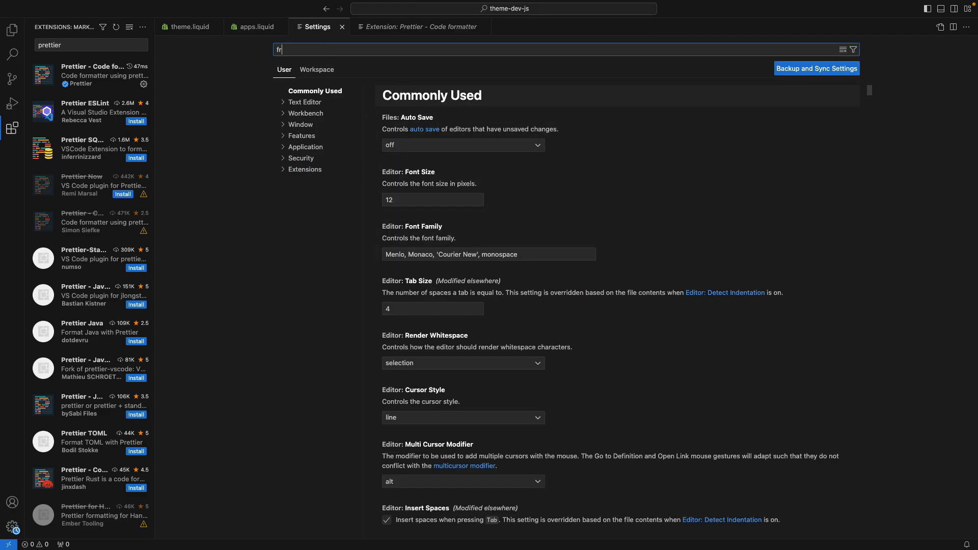
pyautogui.write('ormat')
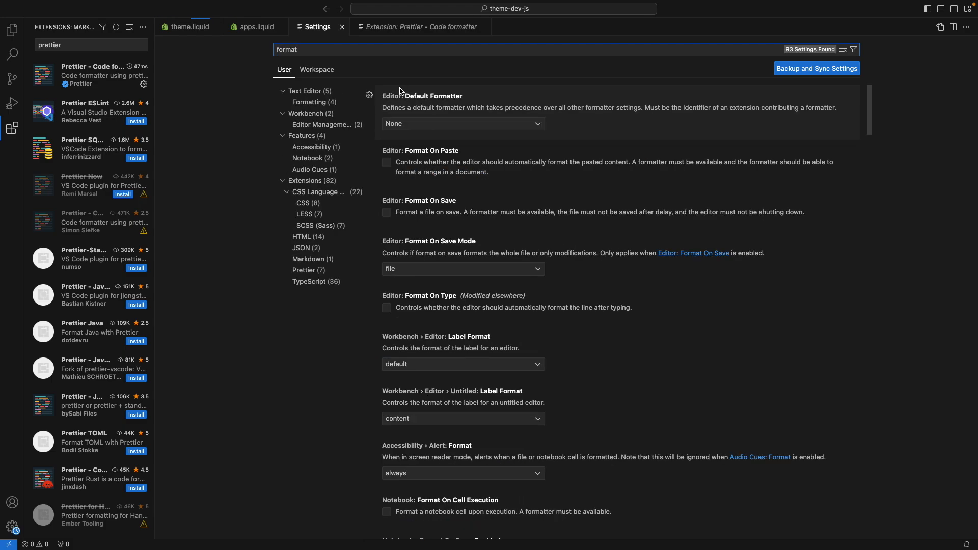
pyautogui.click(462, 123)
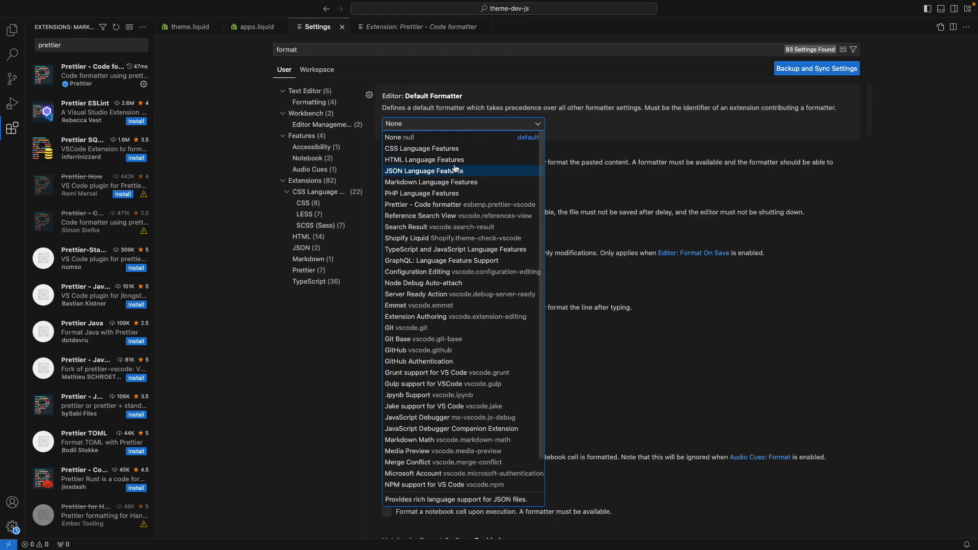
pyautogui.click(460, 205)
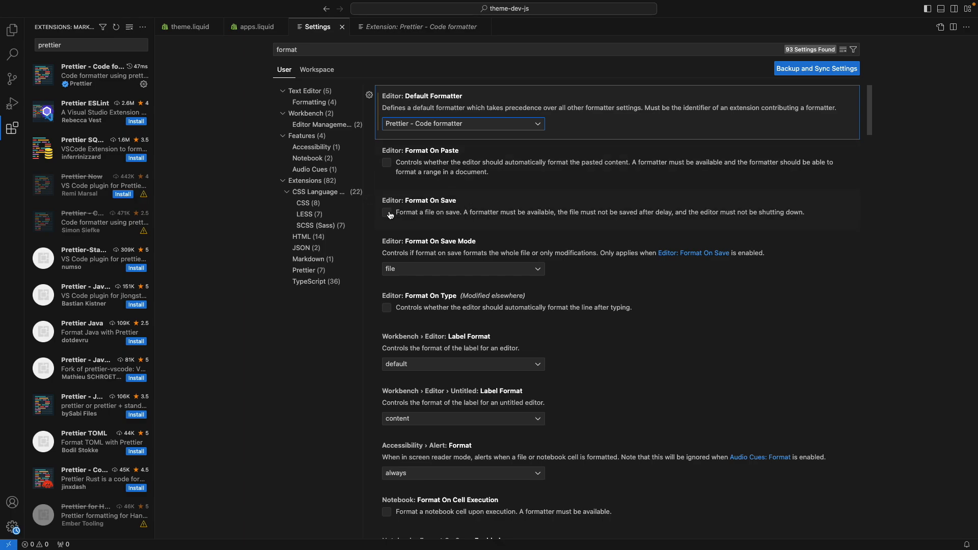
pyautogui.click(386, 213)
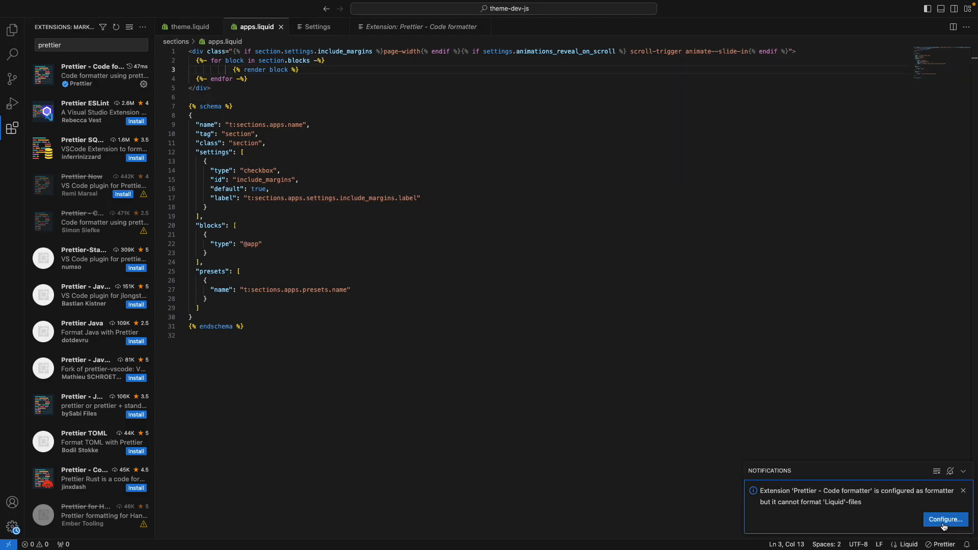
# Configure Shopify Liquid as the Liquid formatter and start a new file named .prettierrc.json
pyautogui.click(946, 520)
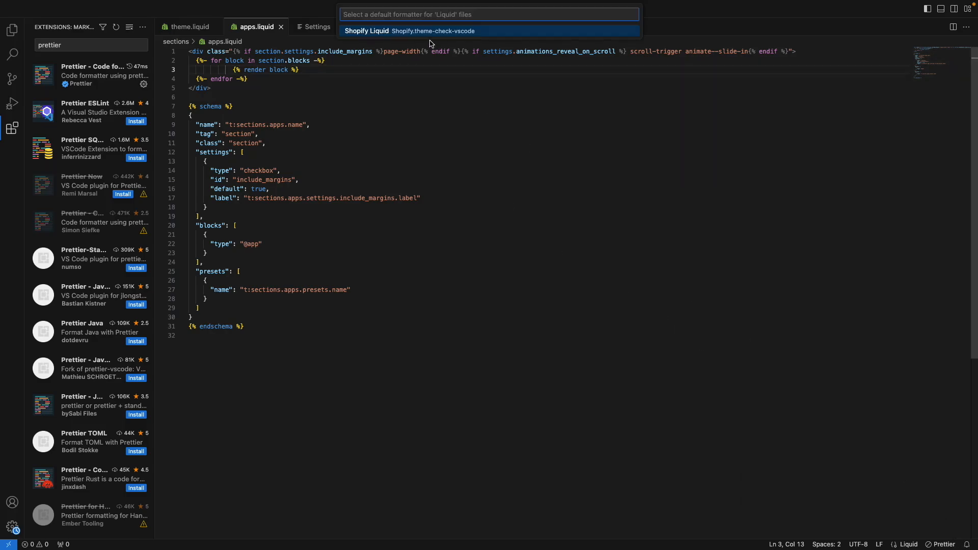
pyautogui.moveTo(395, 40)
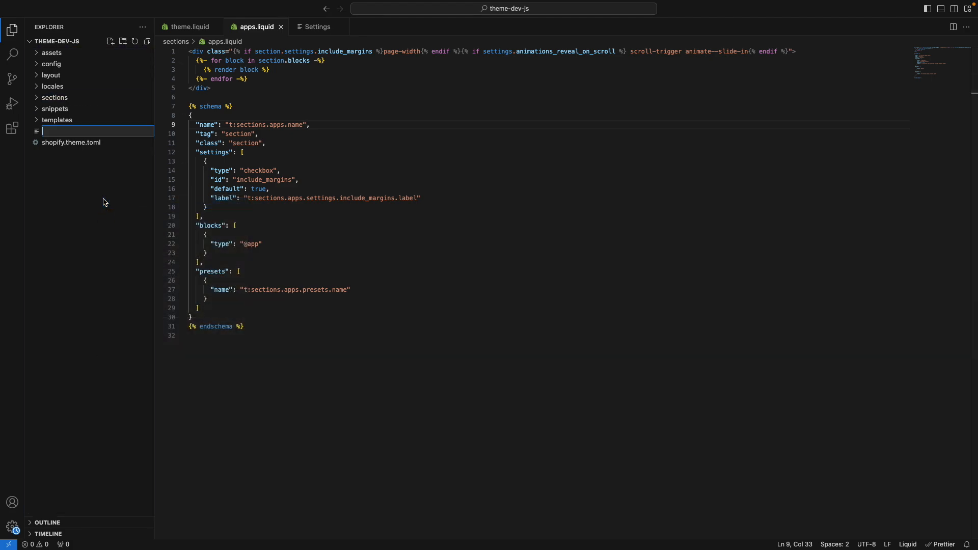
pyautogui.write('.prettierrc.json')
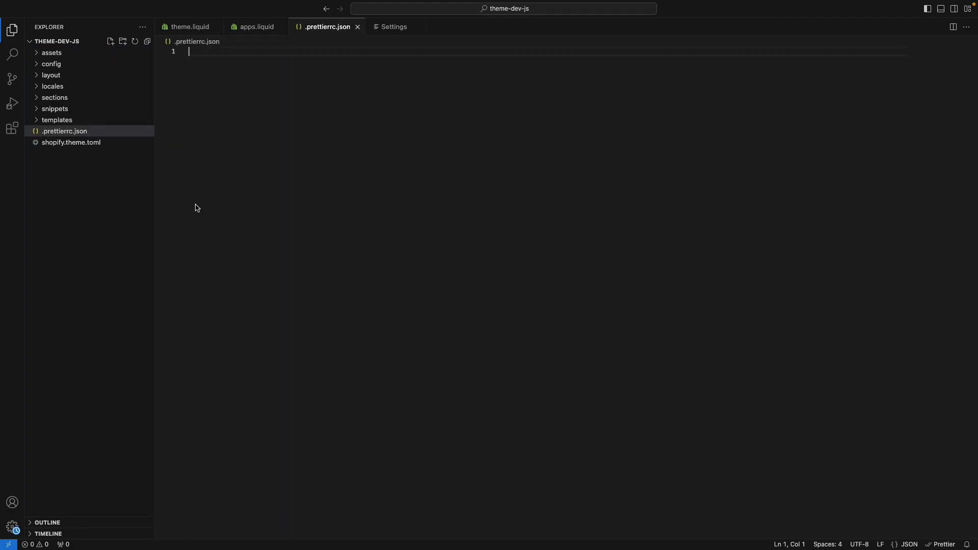
pyautogui.moveTo(393, 137)
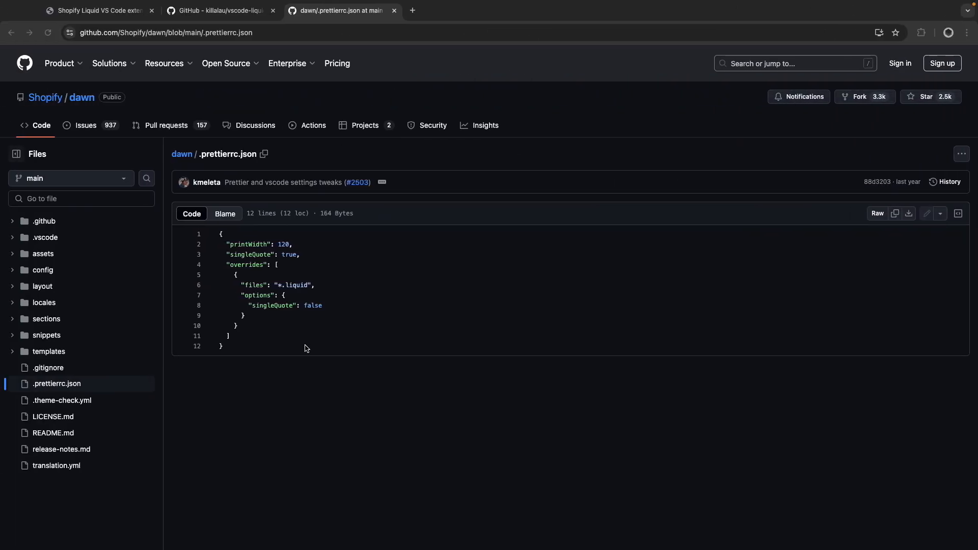
pyautogui.moveTo(238, 356)
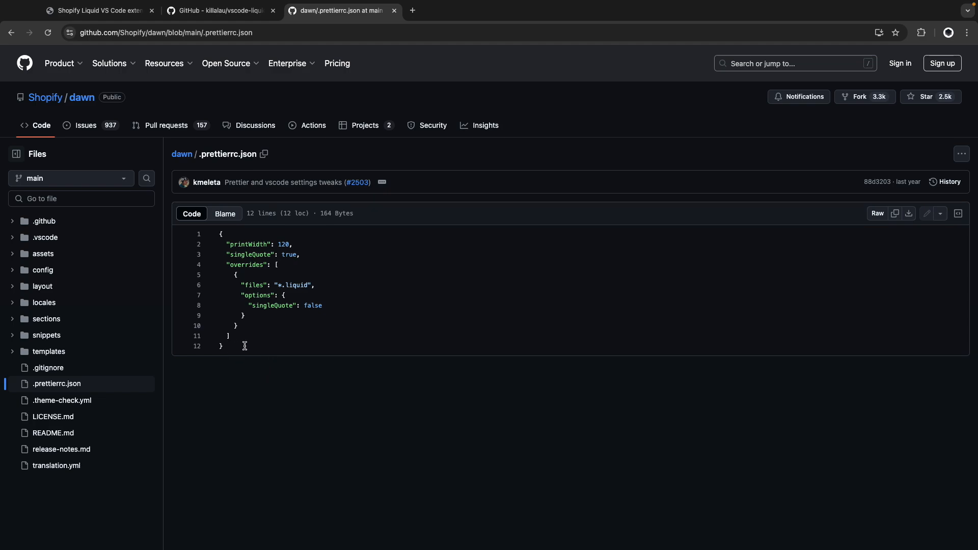
pyautogui.moveTo(242, 350)
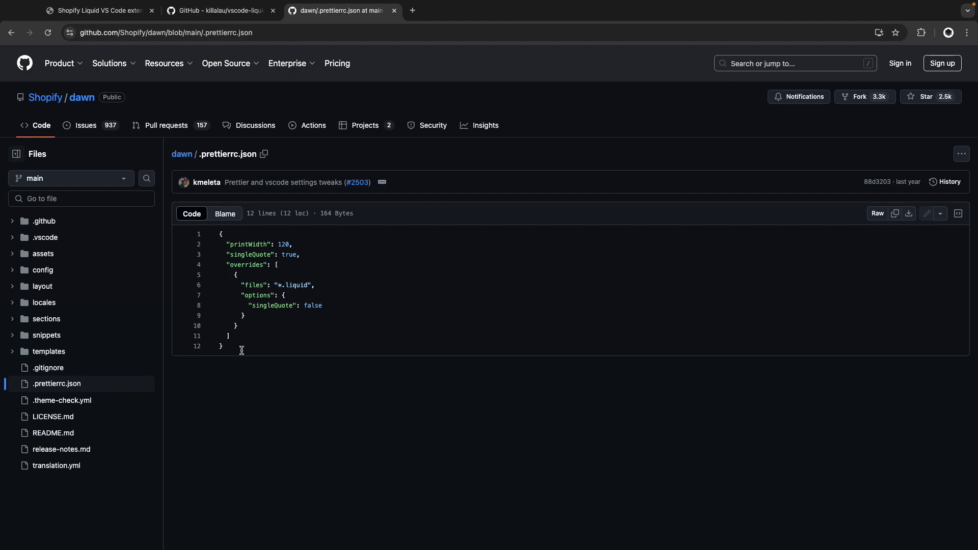